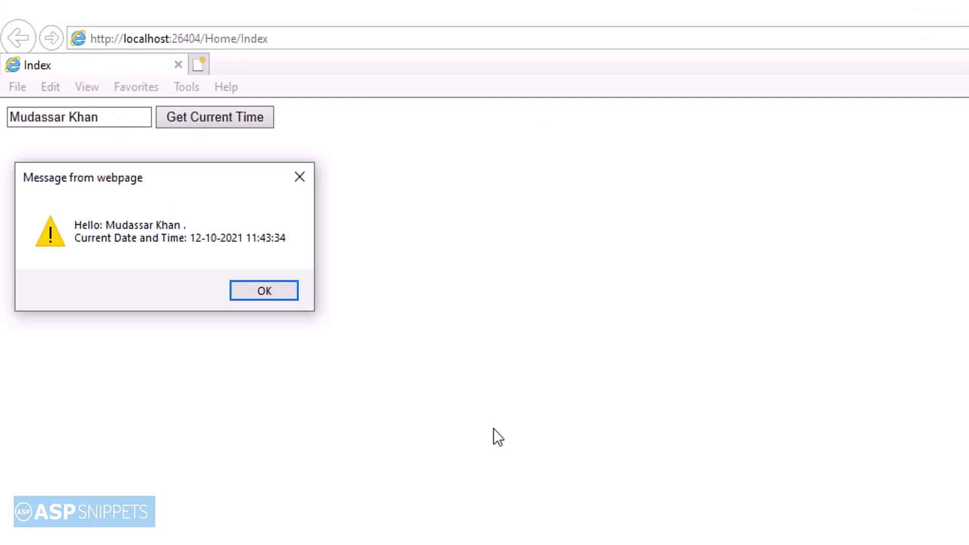
Dismiss the 'Message from webpage' greeting alert with OK.
click(263, 291)
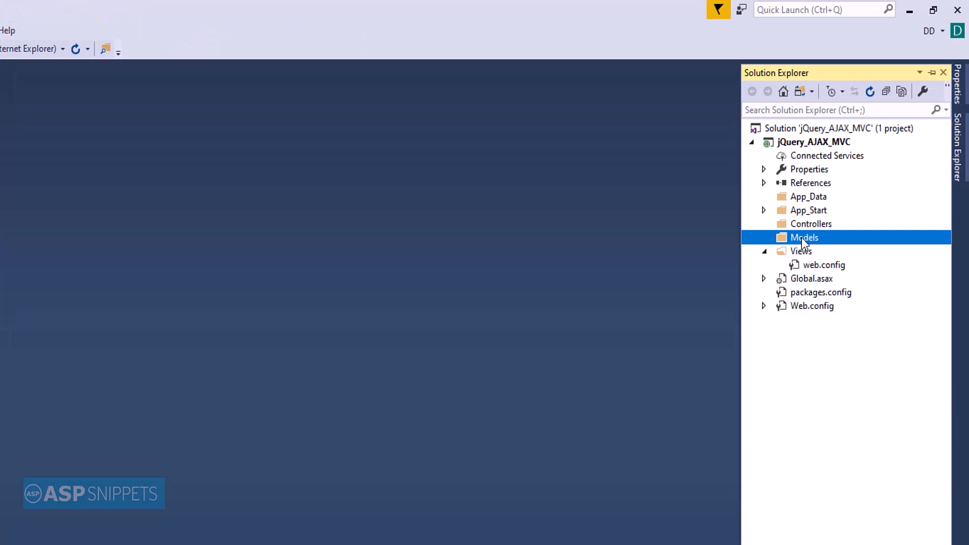
Add a new class file PersonModel.cs to the Models folder.
right_click(804, 237)
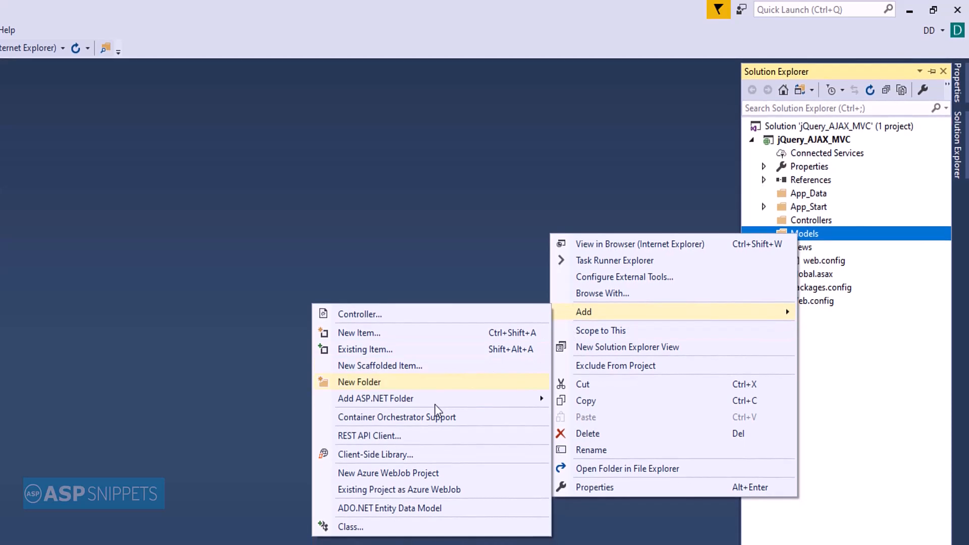
click(359, 332)
text(PersonModel.cs)
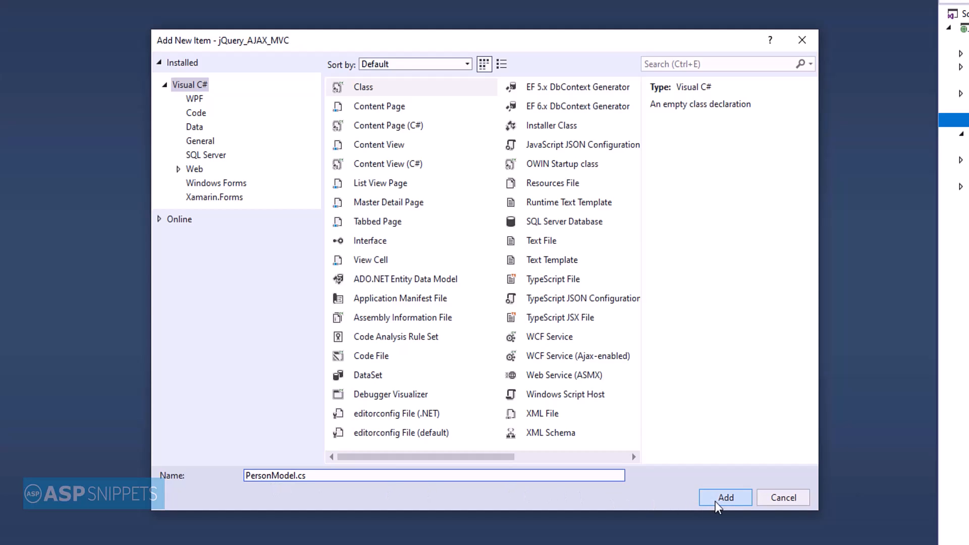
click(725, 498)
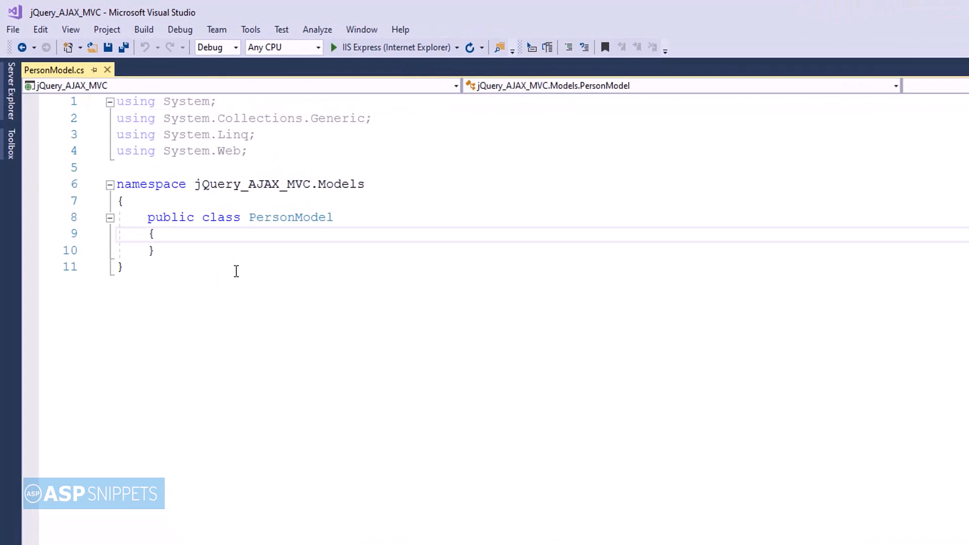
Give PersonModel public Name and DateTime properties with get/set accessors.
text(public string Name)
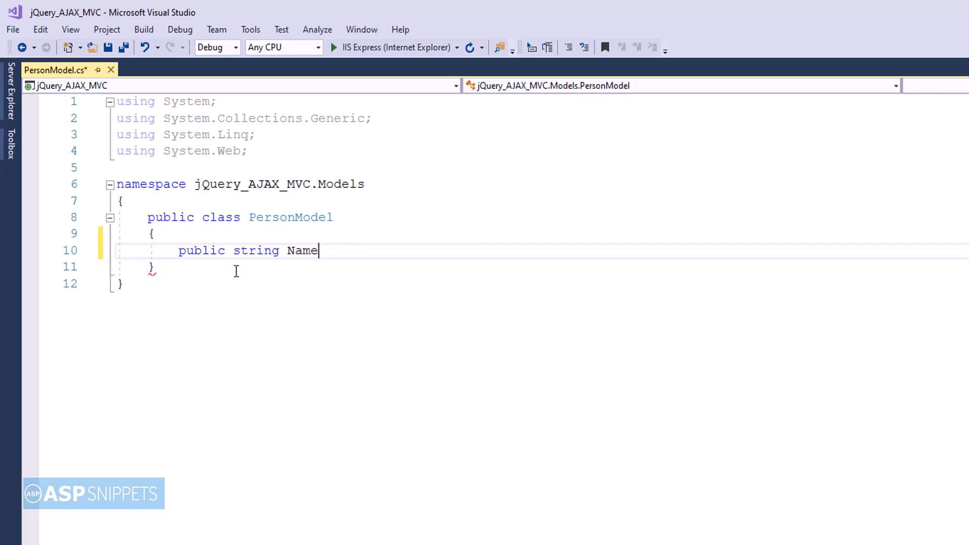
text({ get;s)
text(public string)
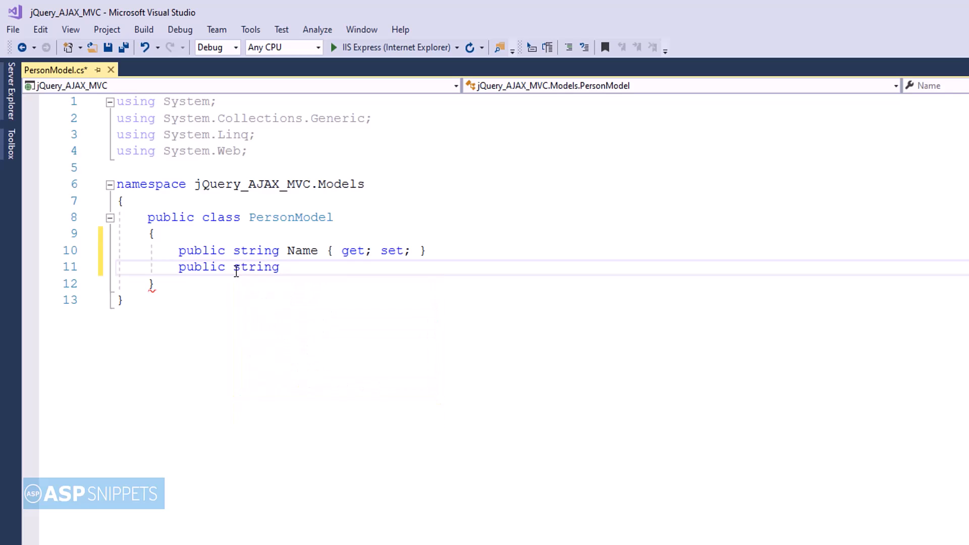
text(DateTime)
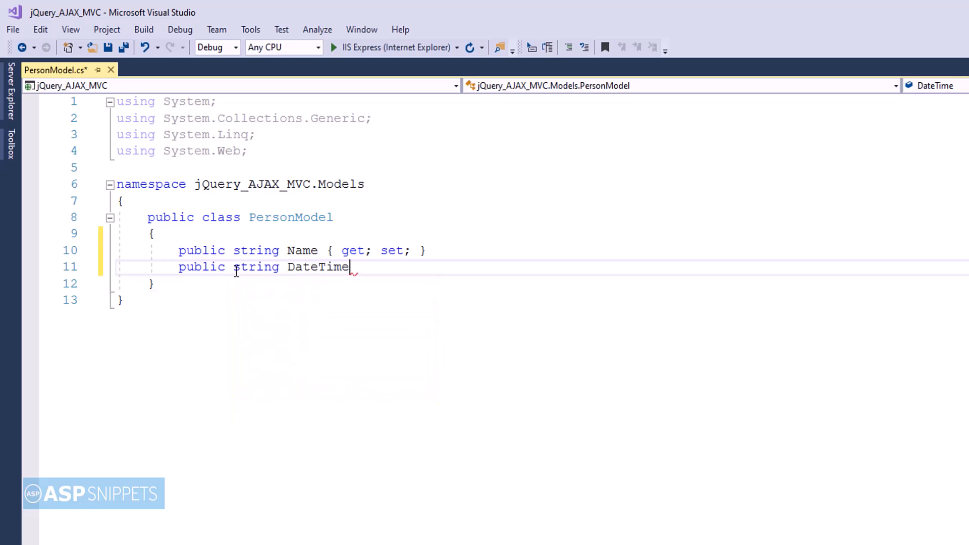
text({ get;set)
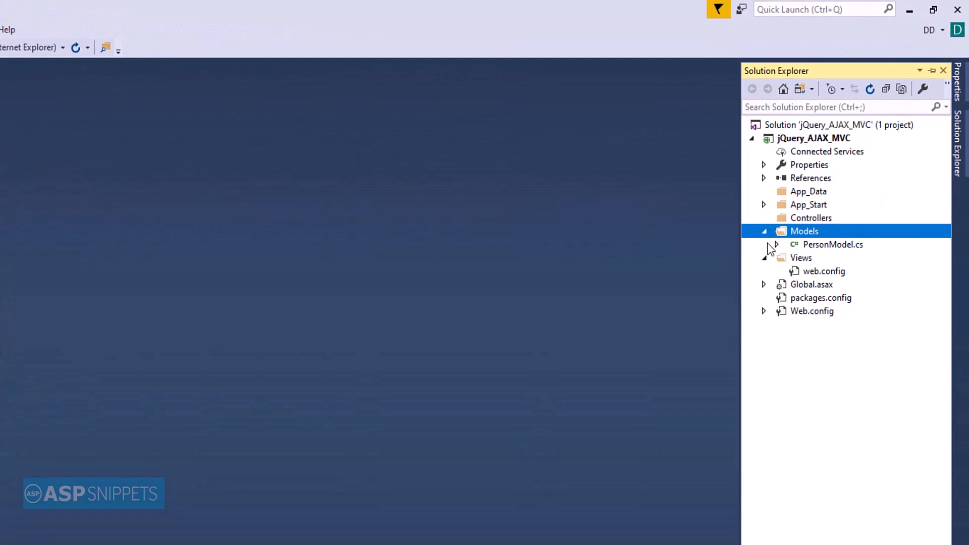
Add an empty MVC 5 controller named HomeController to the Controllers folder.
click(765, 231)
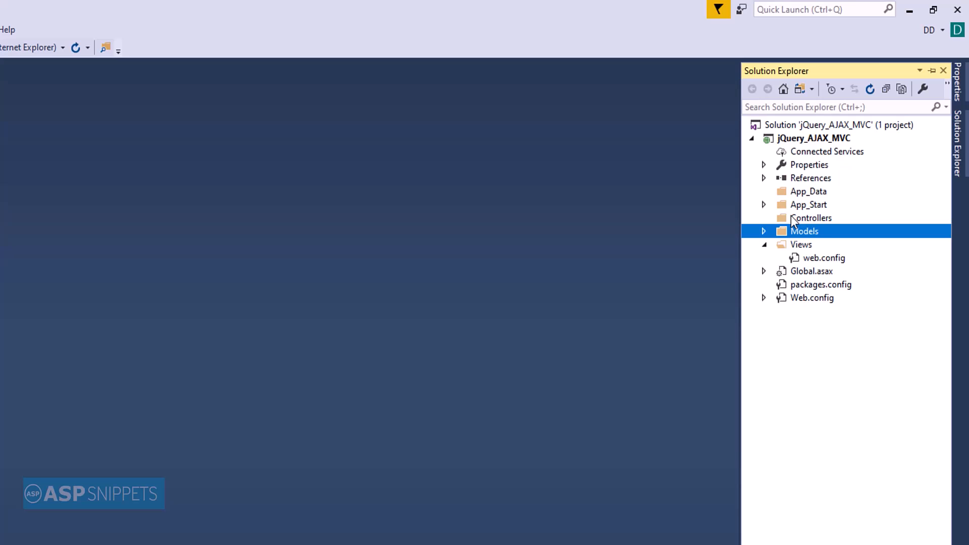
right_click(811, 218)
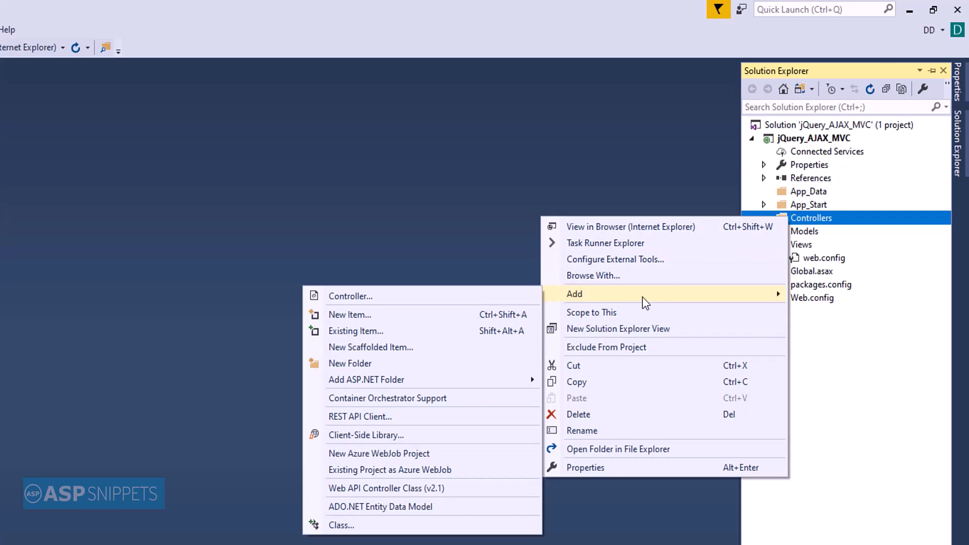
click(350, 296)
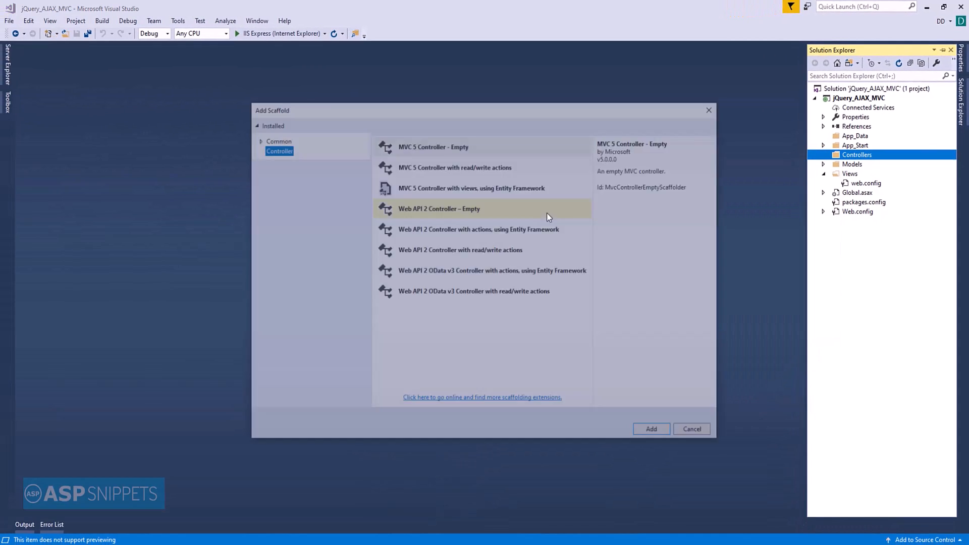
click(433, 147)
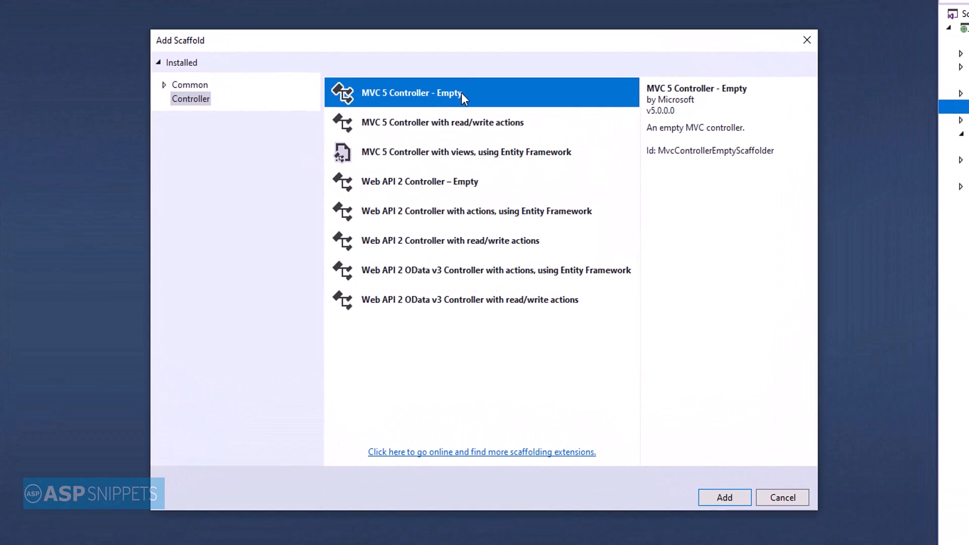
click(724, 496)
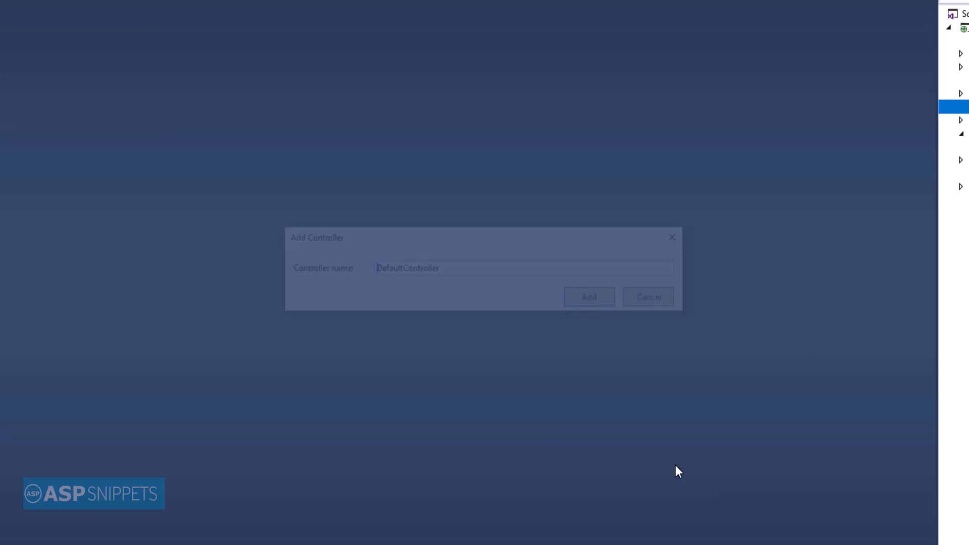
text(Hom)
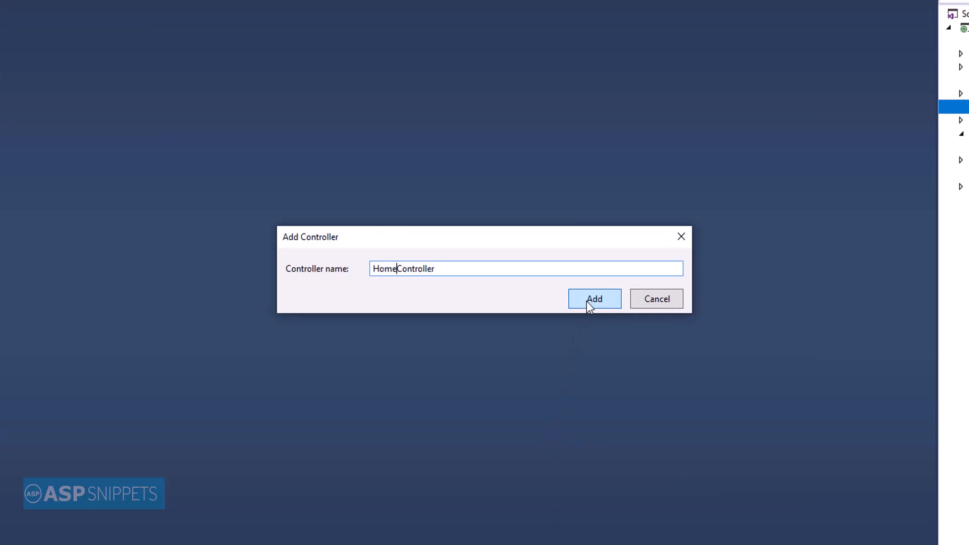
click(594, 299)
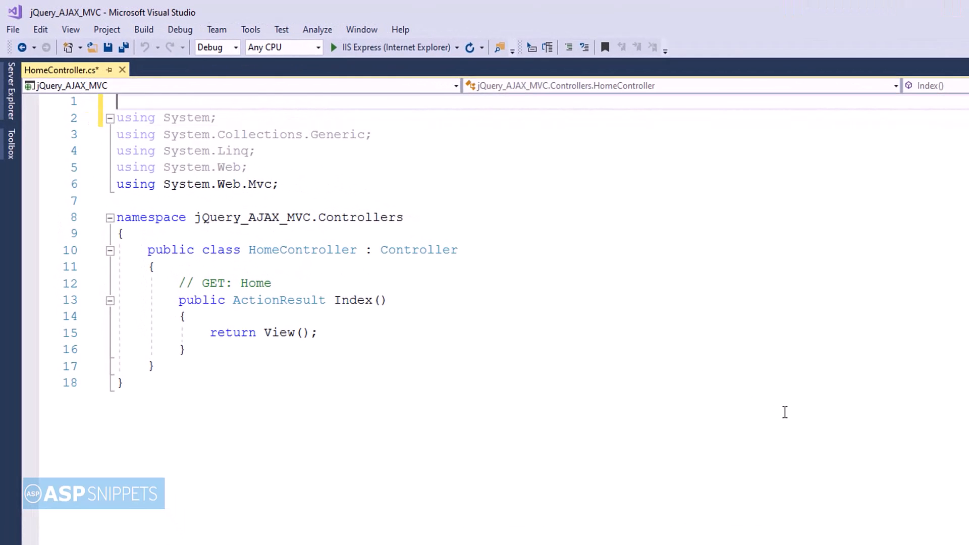
Import the Models namespace and declare a JsonResult AjaxMethod taking a string name.
text(using)
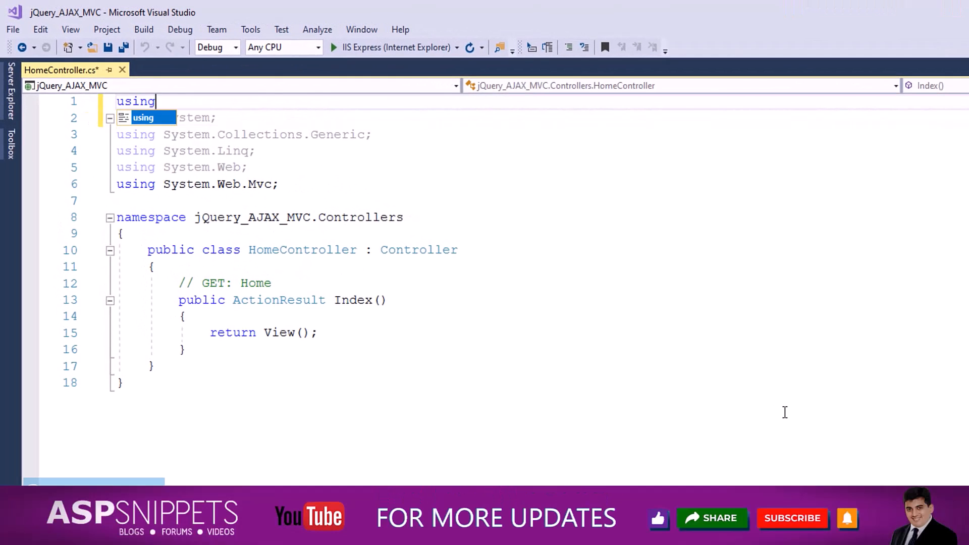
text(jq)
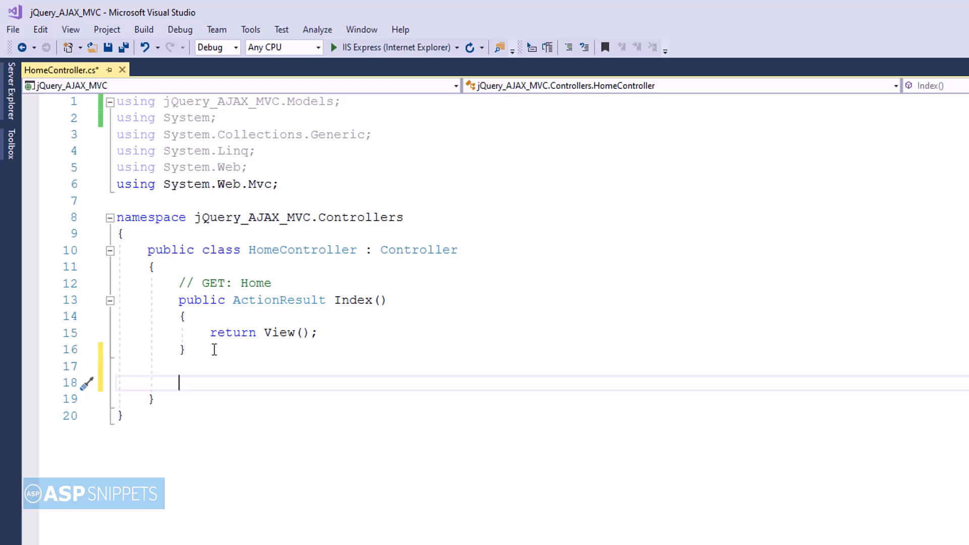
text(public)
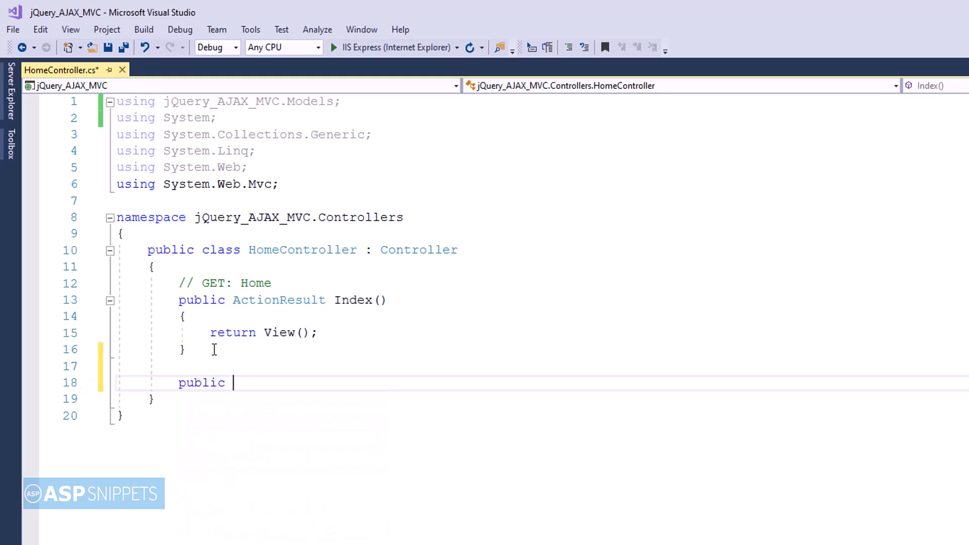
text(Jsonre)
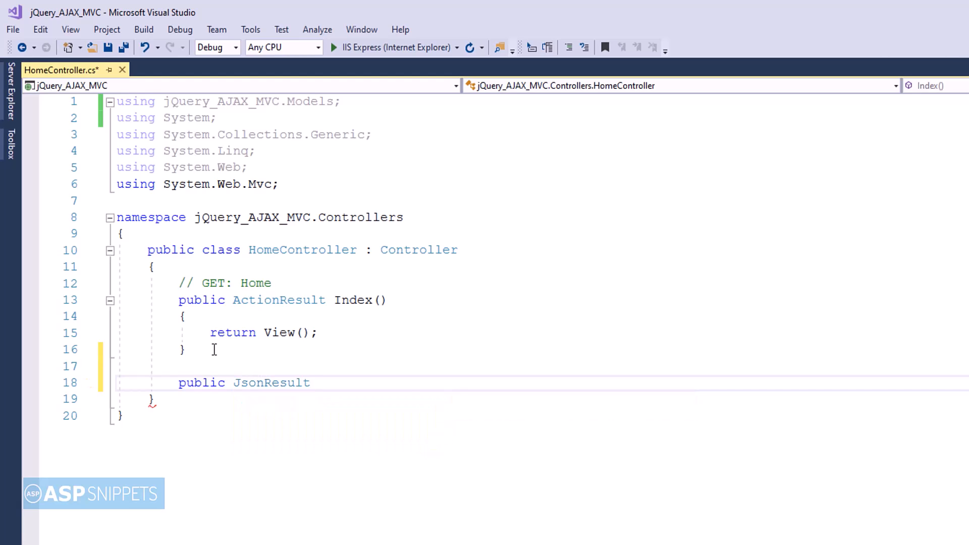
text(AjaxMethod)
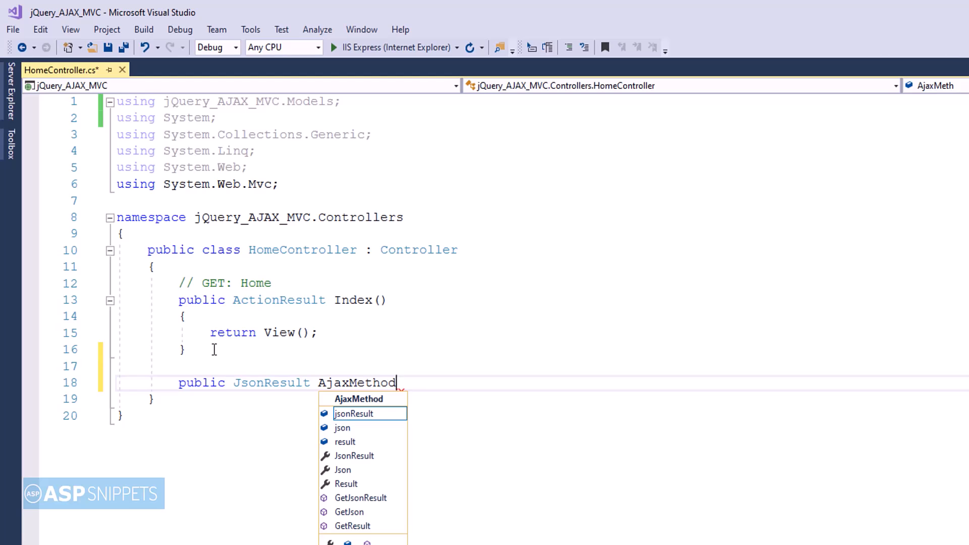
text((string name)
text({)
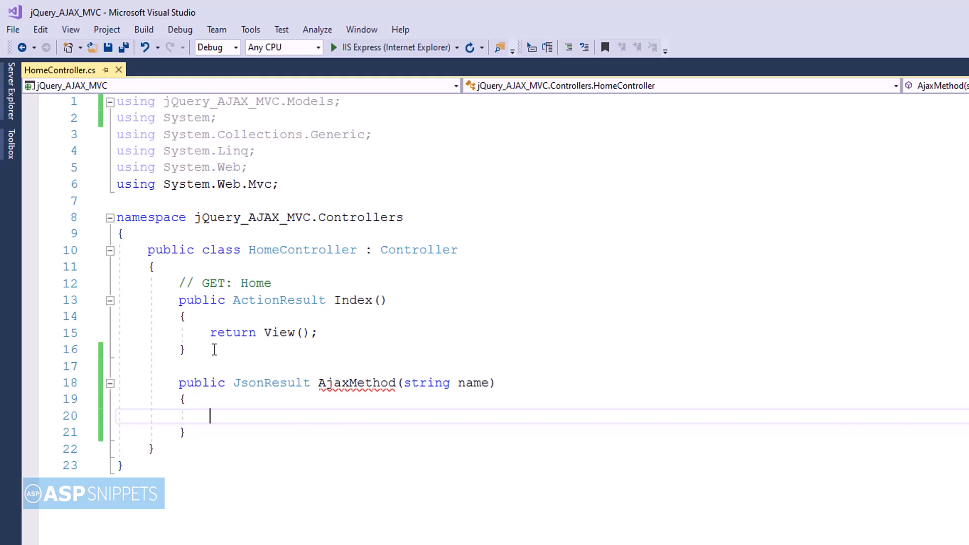
Build a PersonModel from name and DateTime.Now.ToString() and return it as JSON.
text(PersonModel)
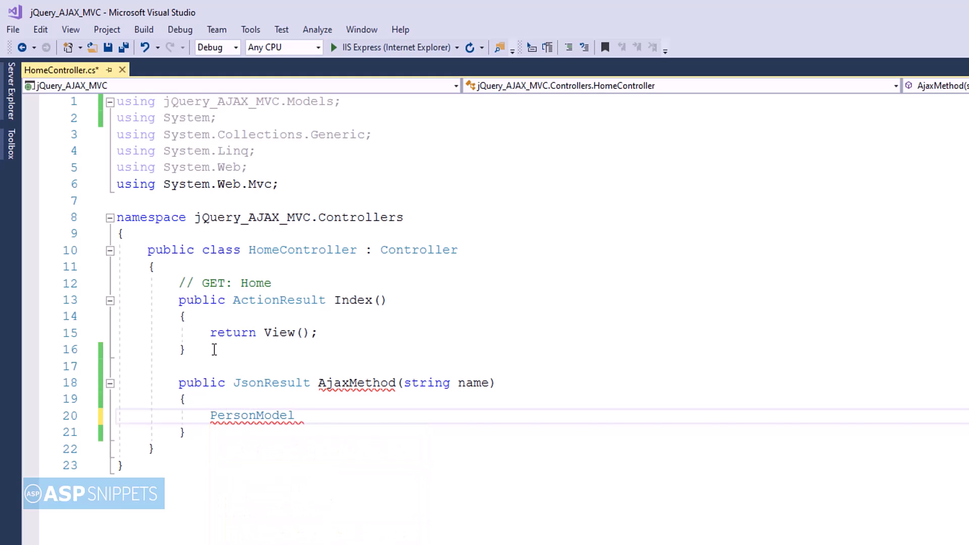
text(person=)
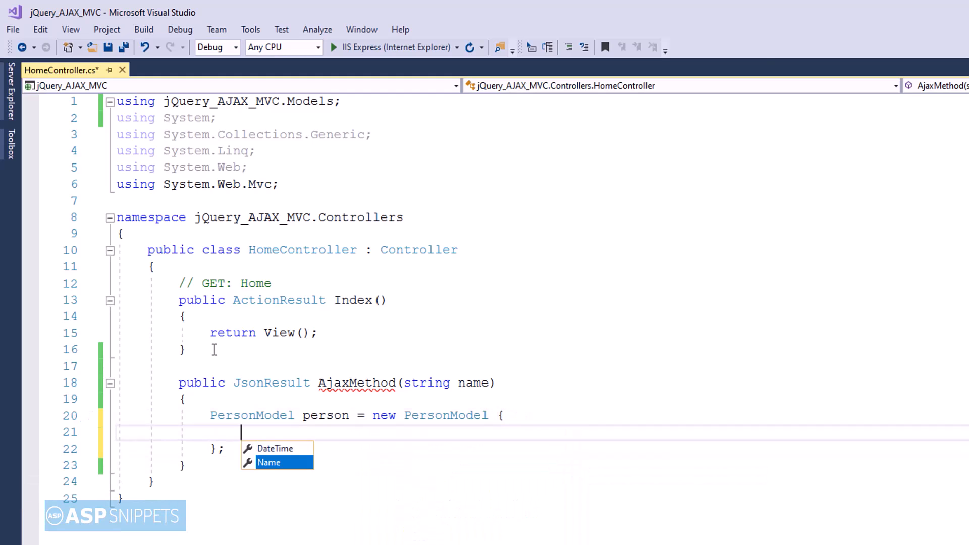
text(Name=name,)
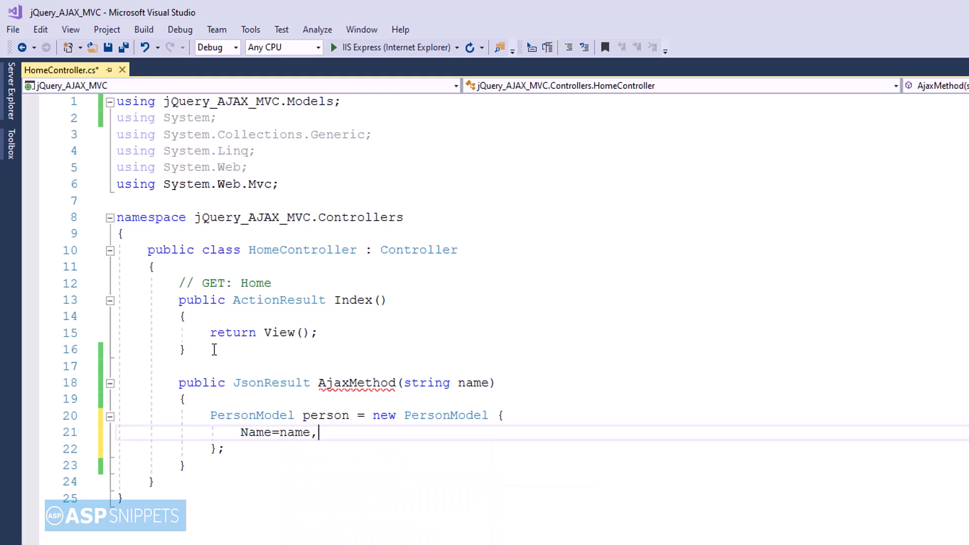
text(DateTime)
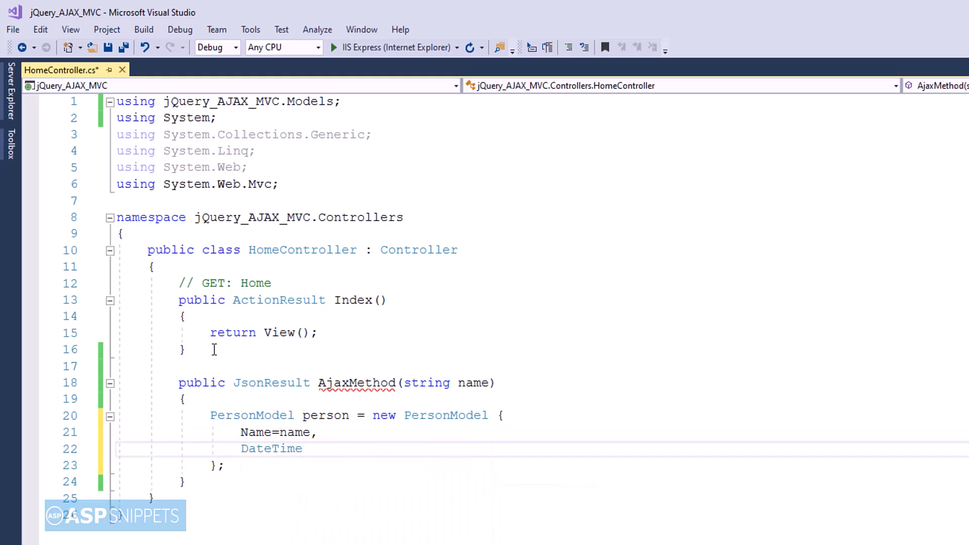
text(=Datet)
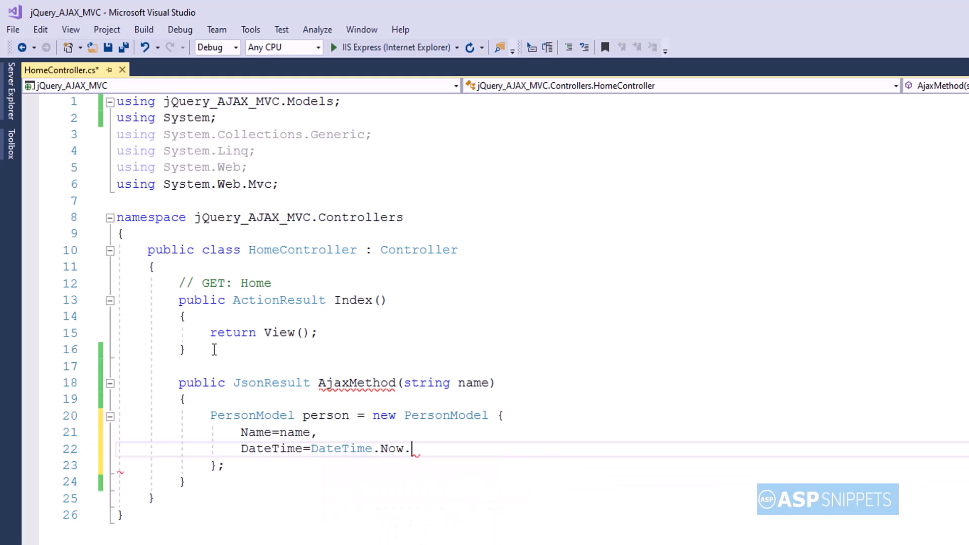
text(ToString())
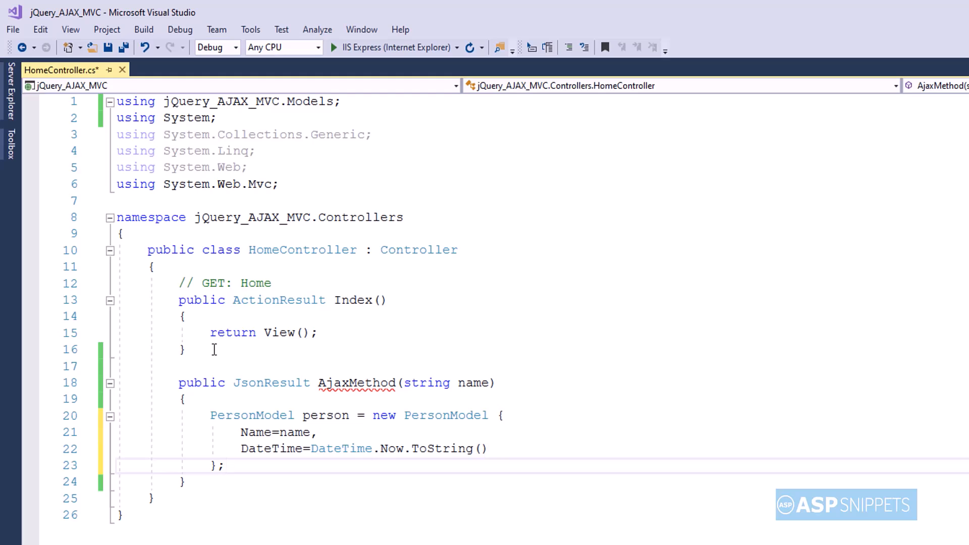
text(return Json(person);)
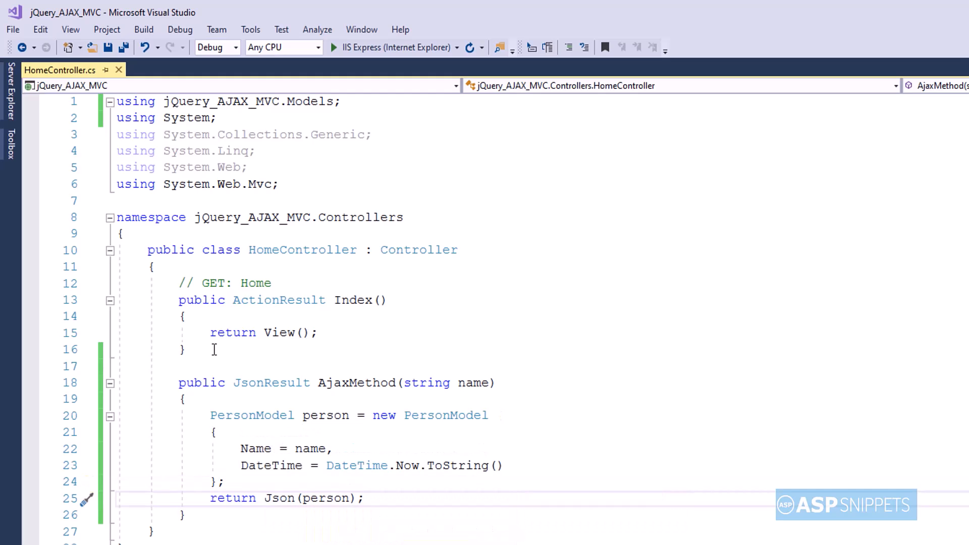
Mark AjaxMethod with the [HttpPost] attribute.
double_click(325, 415)
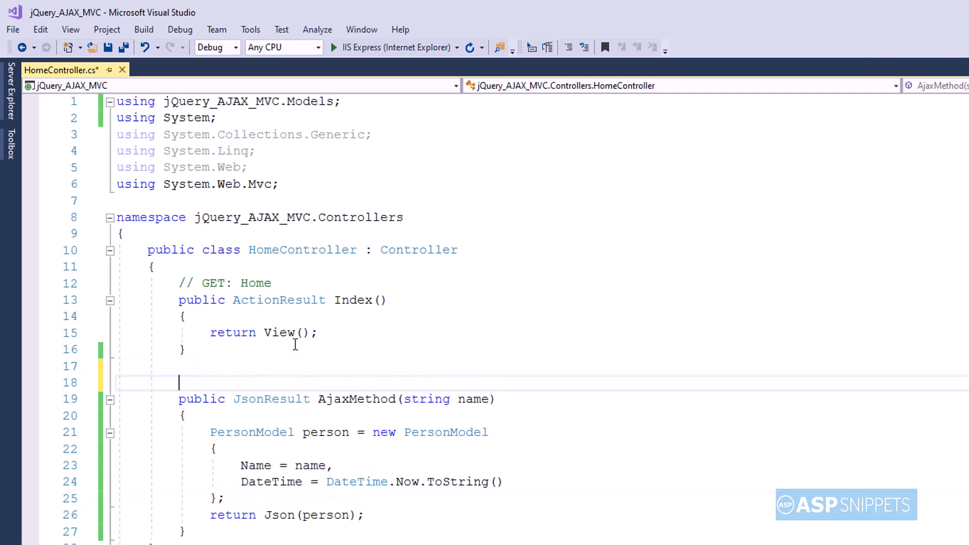
text([h])
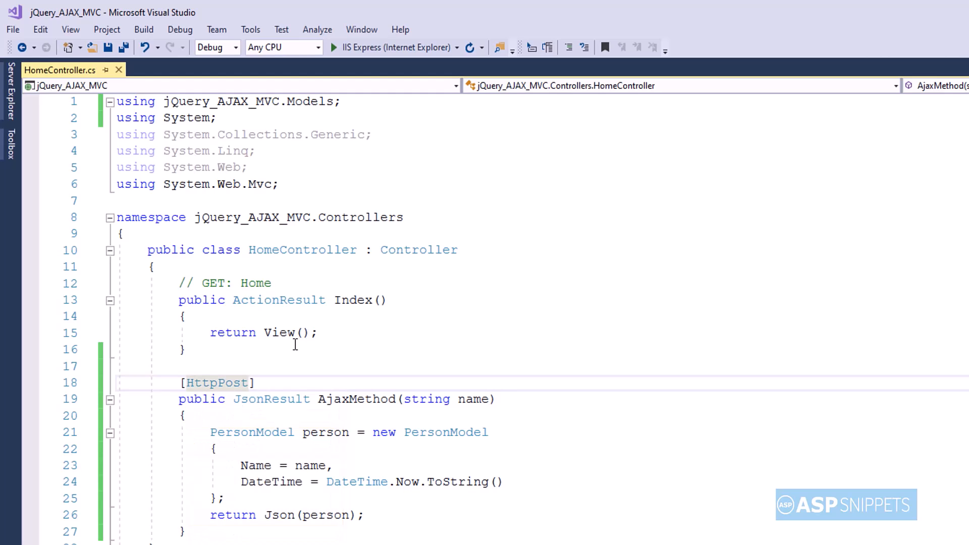
Add an empty Index view for the Index action.
right_click(355, 300)
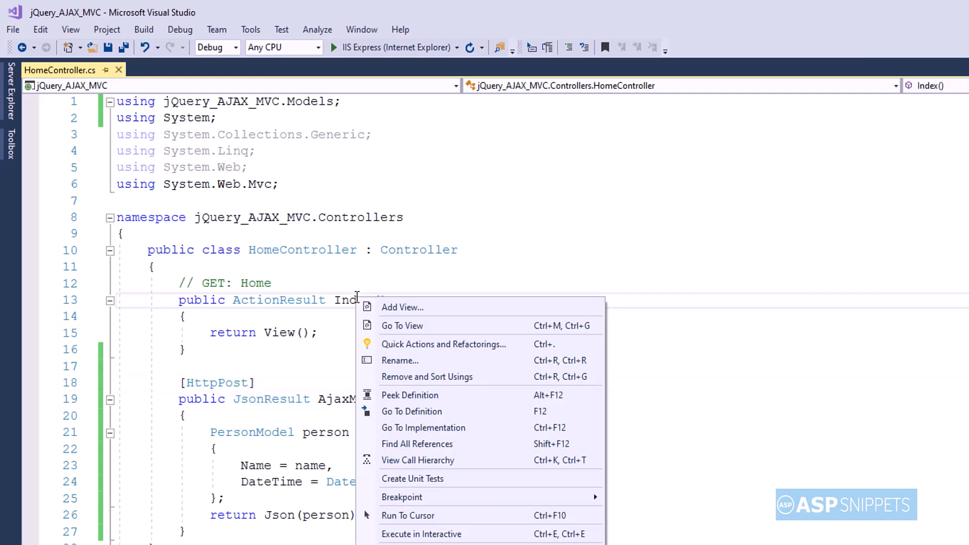
click(403, 306)
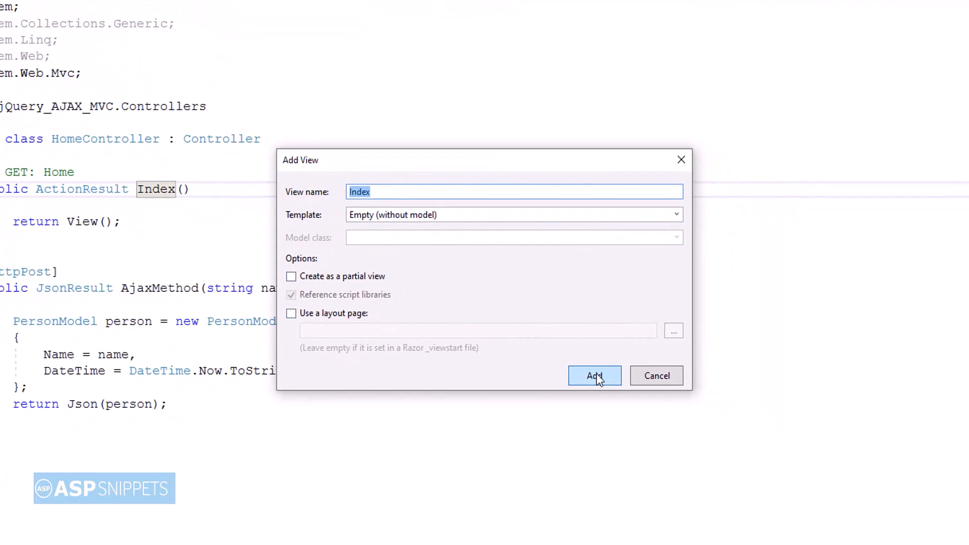
click(594, 376)
text(@)
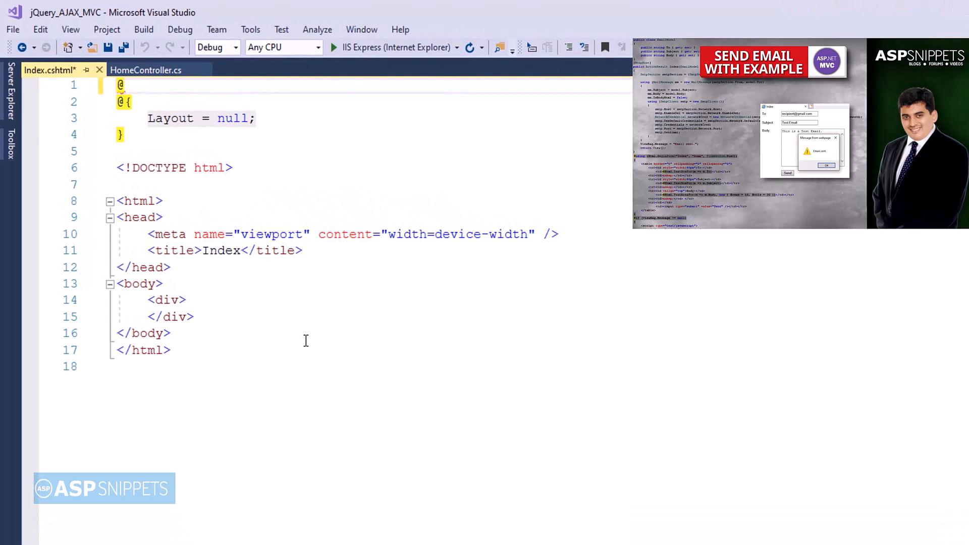
text(model jq)
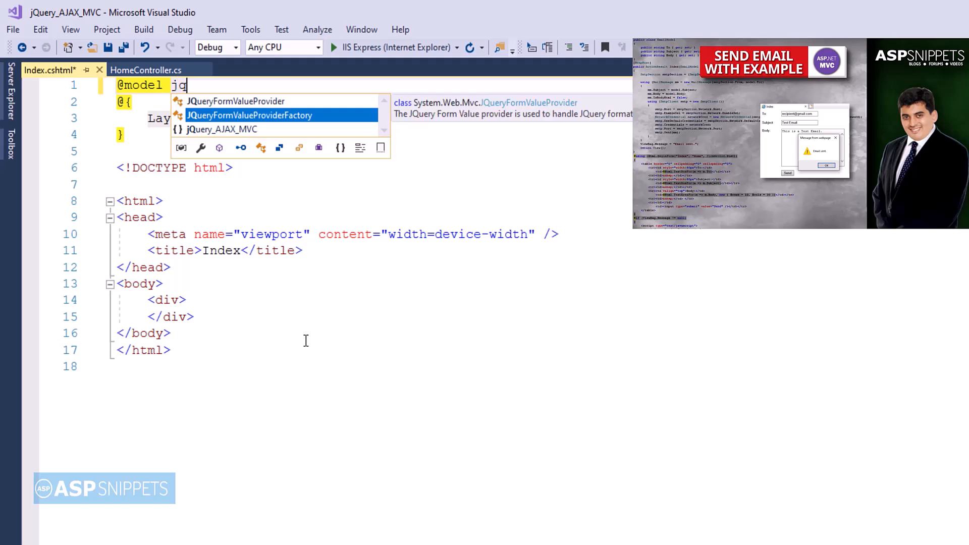
text(jQuery_AJAX_MVC.models)
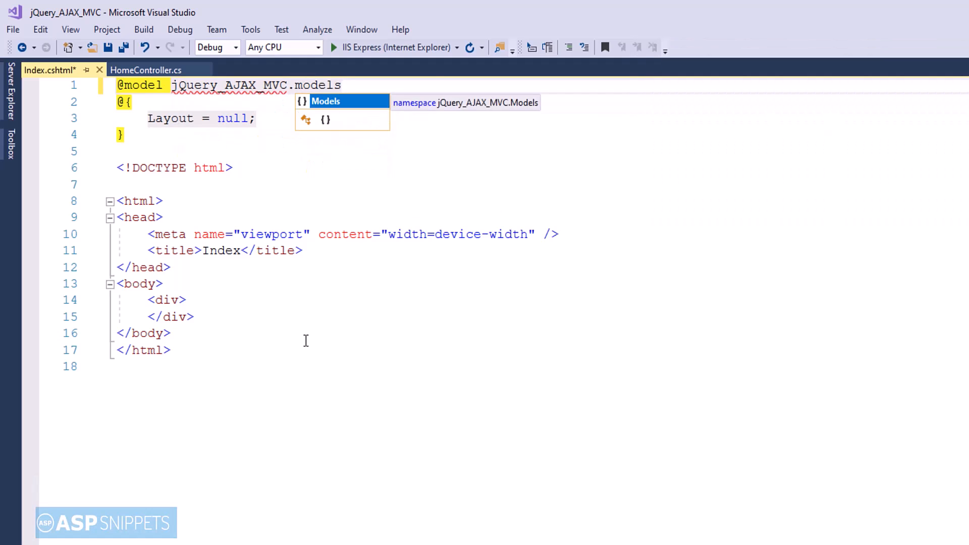
text(Models.PersonModel)
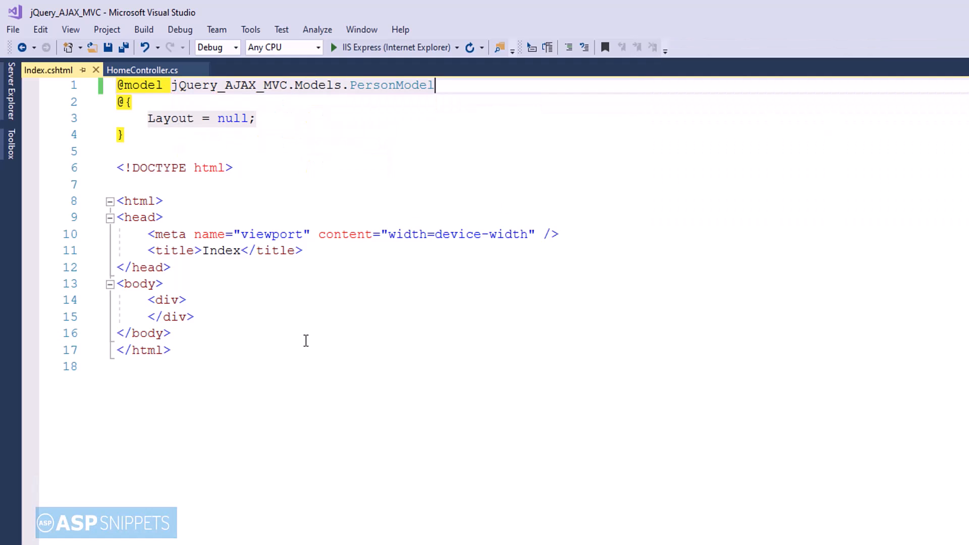
Add a text input with id txtName to the body.
text(<input /)
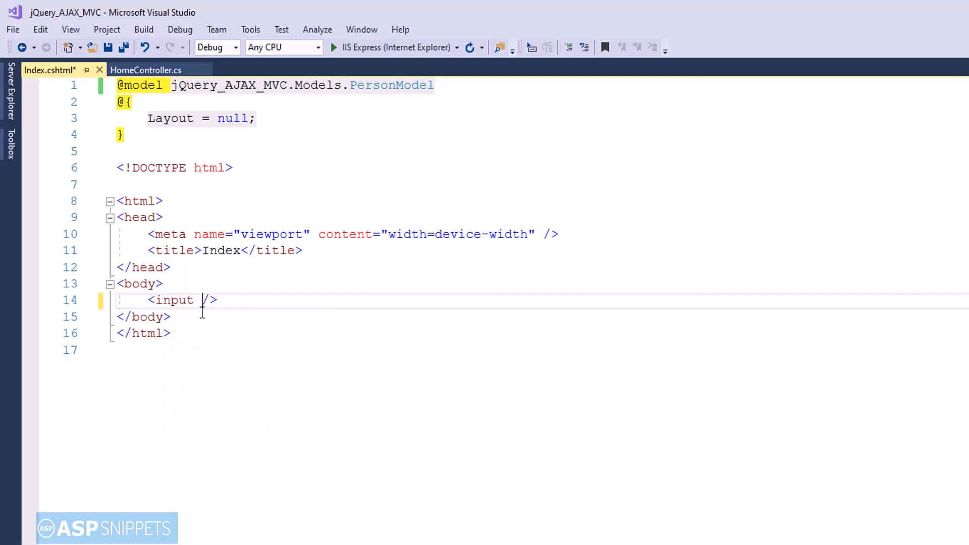
text(type="")
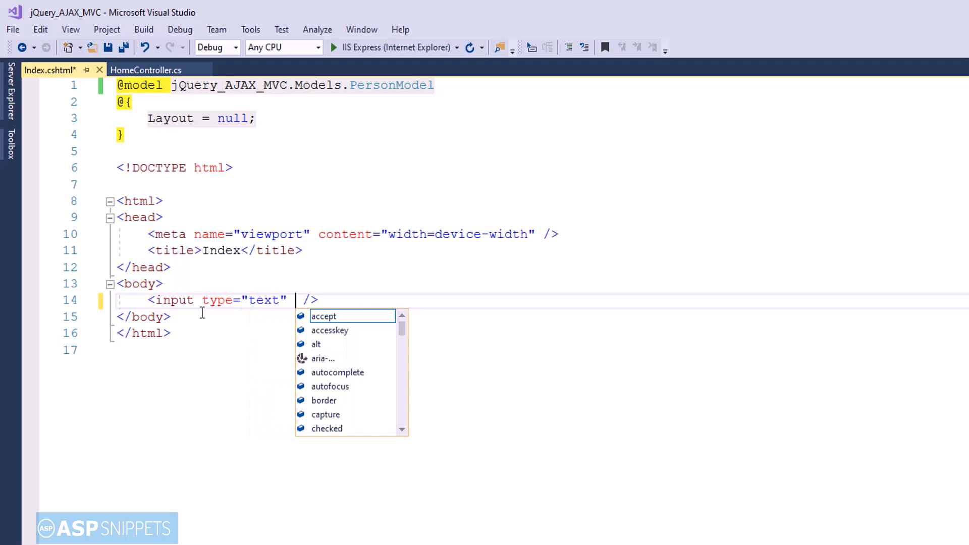
text(id="txtName)
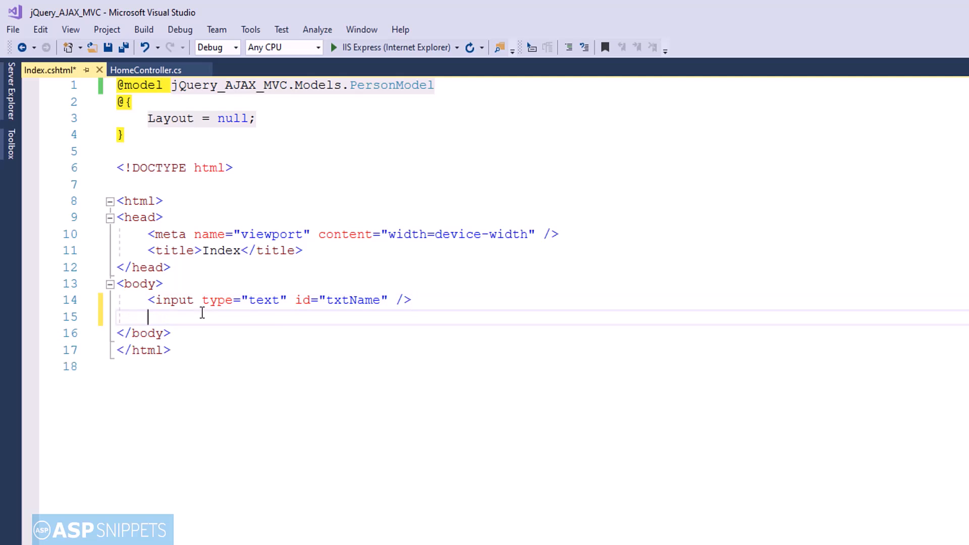
Add a button input btnGet valued 'Get Current Time' and save the view.
text(<input)
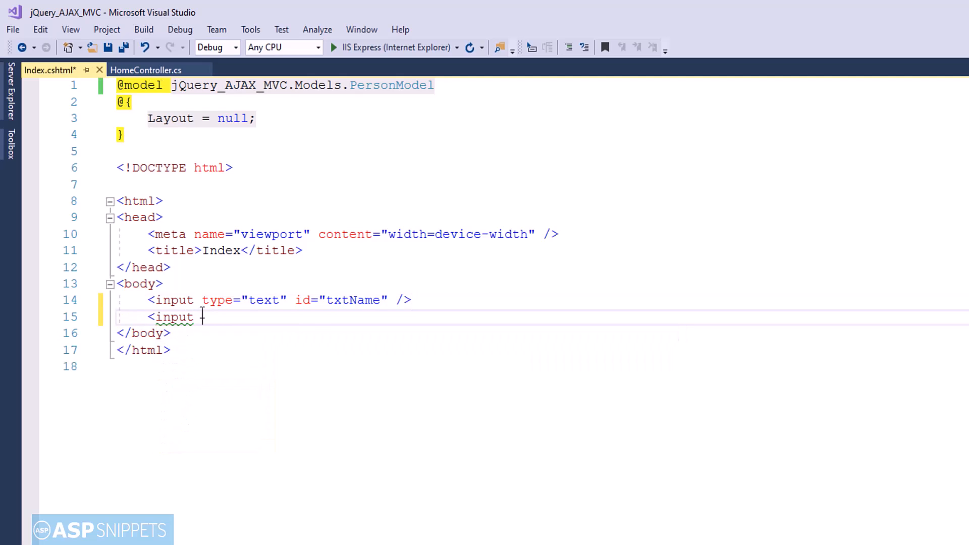
text(type="button")
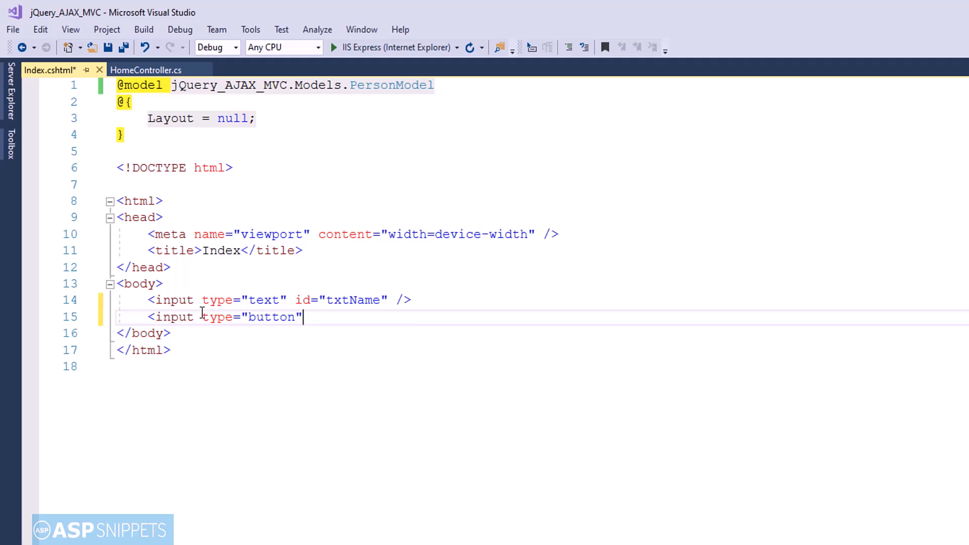
text(id="")
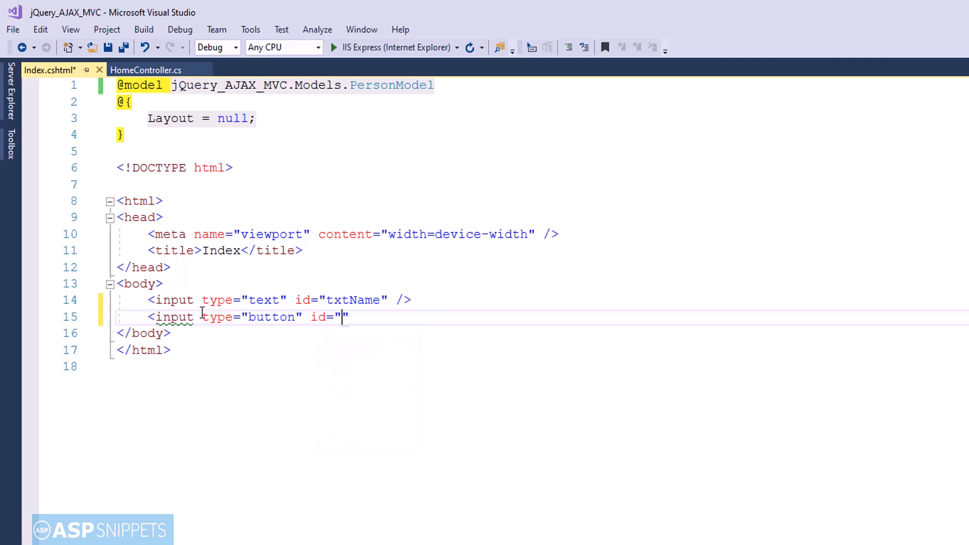
text(btnGet)
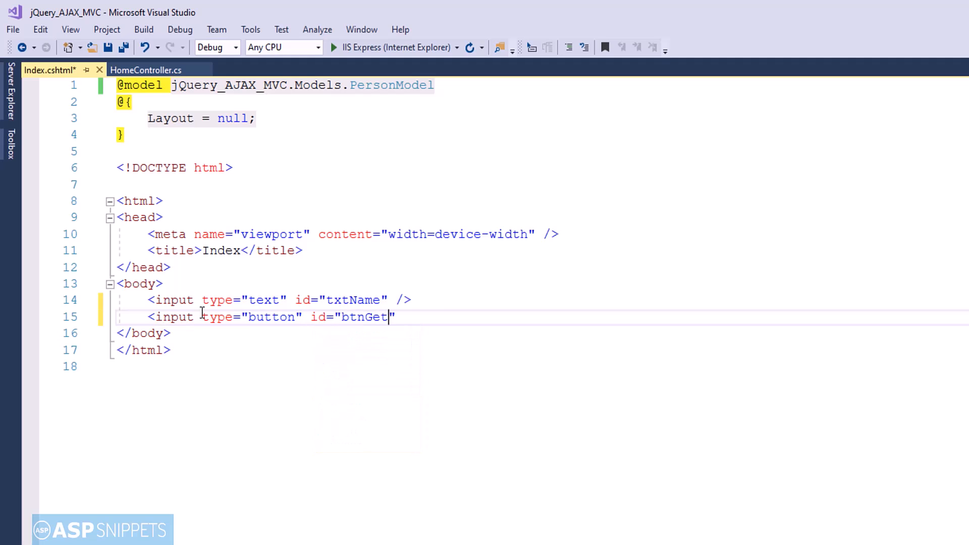
text(value="")
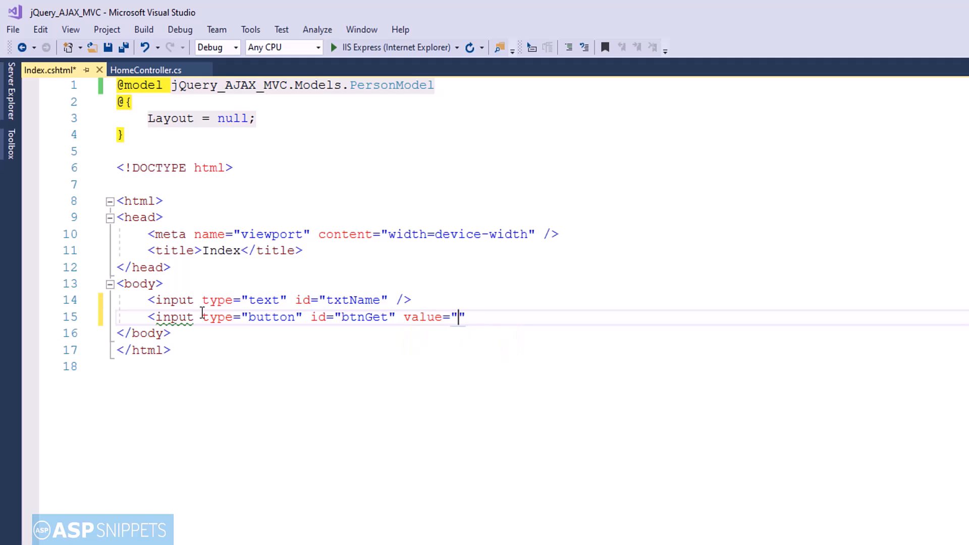
text(Get)
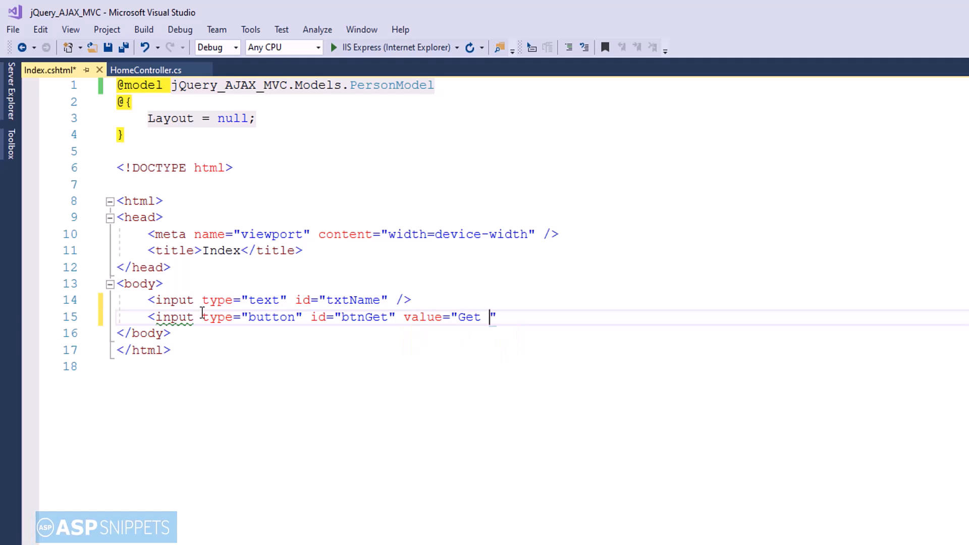
text(Current T)
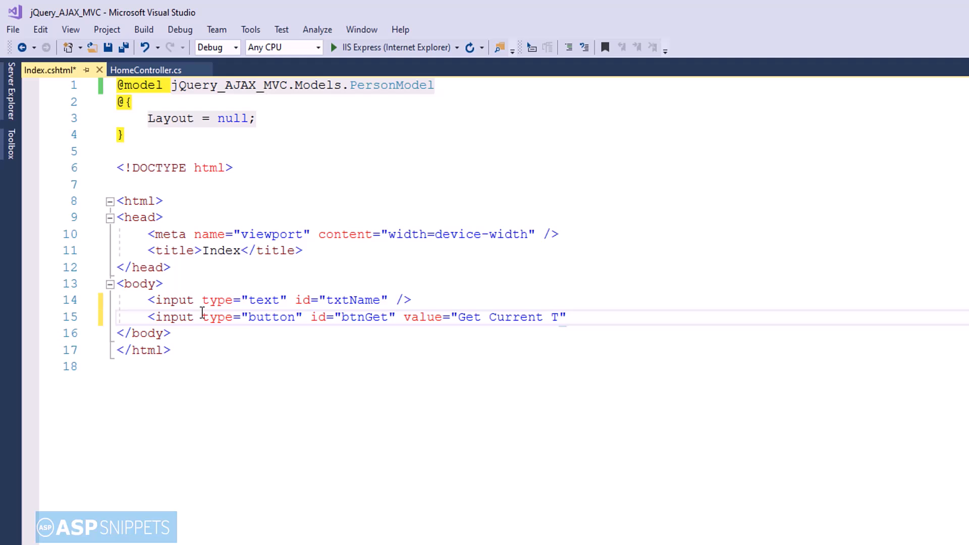
text(ime" />)
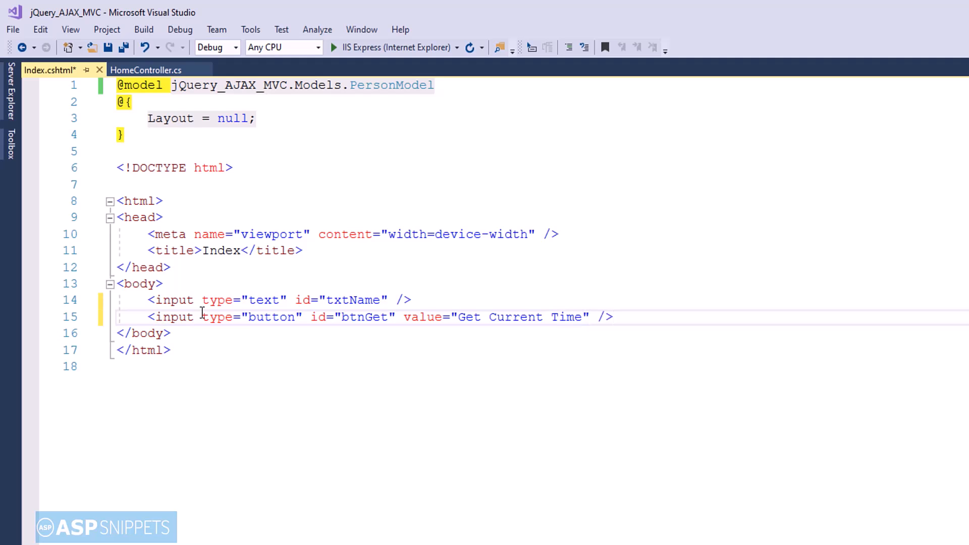
key(Return)
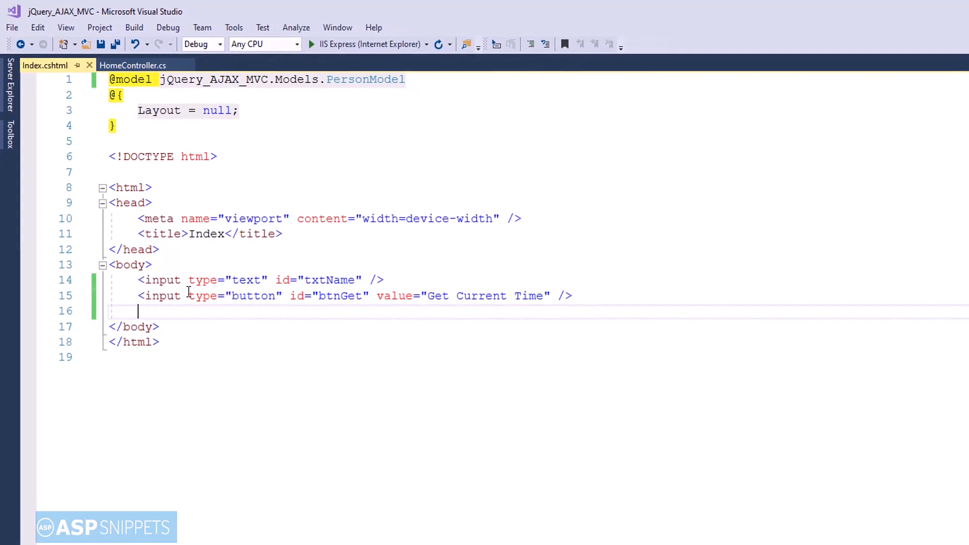
Reference jQuery 1.8.3 from Google's CDN and start a document-ready script block.
text(<script type="text/javascript" src="https://ajax.googleapis.com/ajax/libs/jquery/1.8.3/jquery.min.js"></script>)
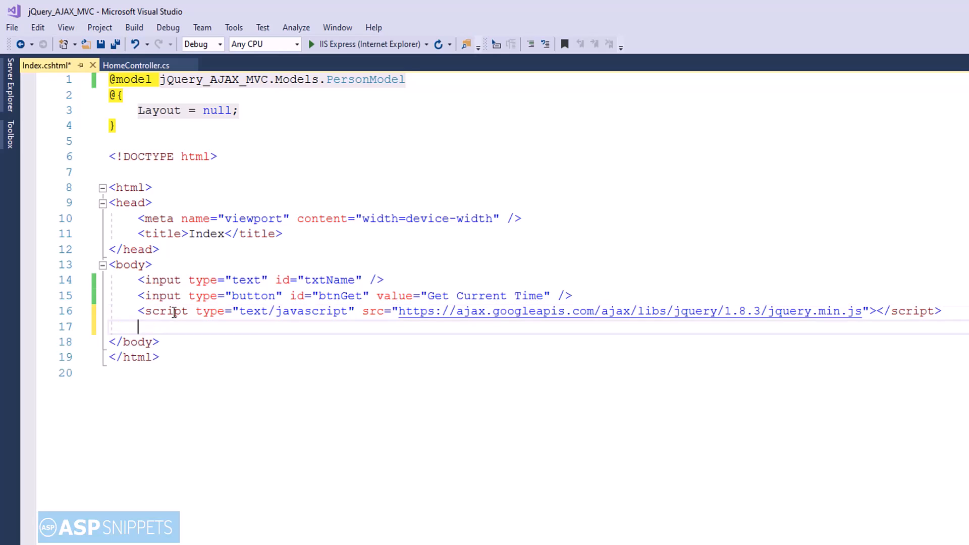
text(<script)
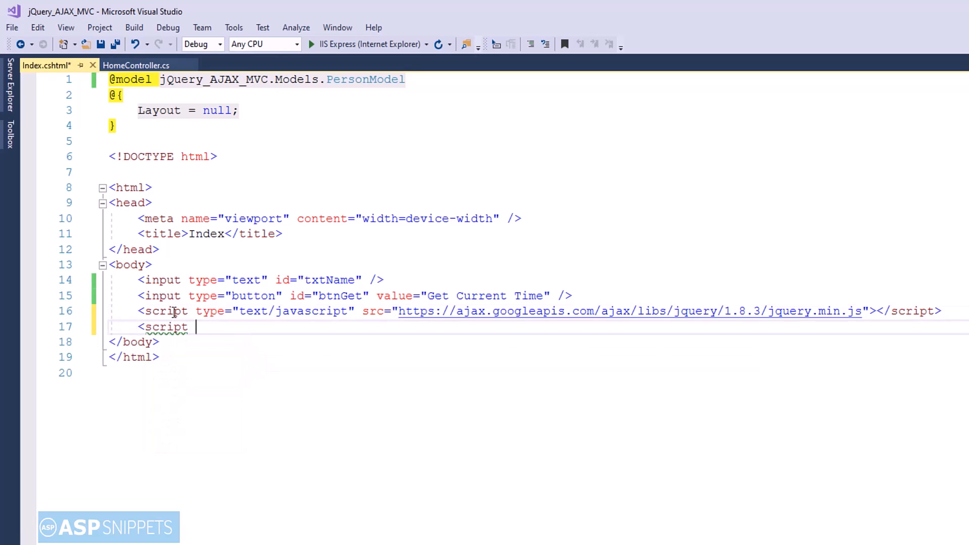
text(type="")
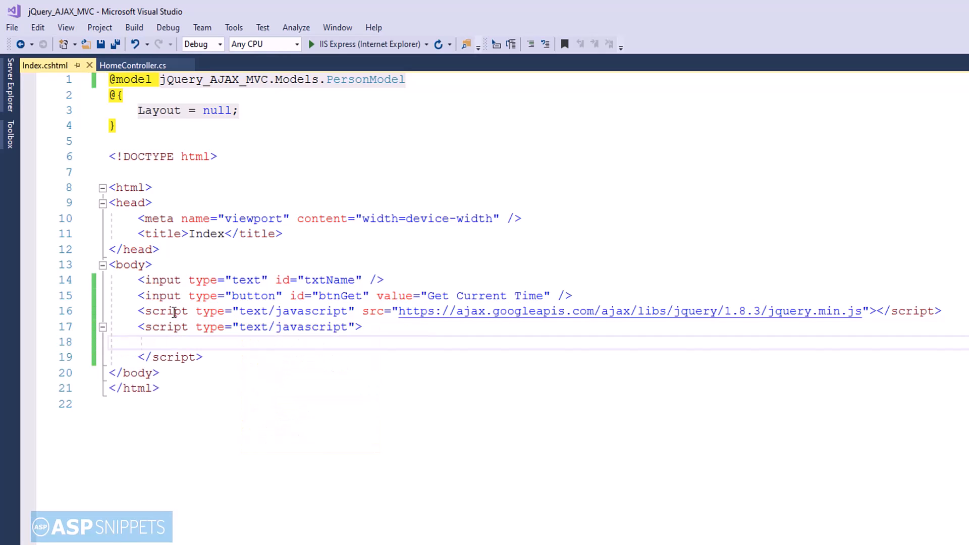
text($(f))
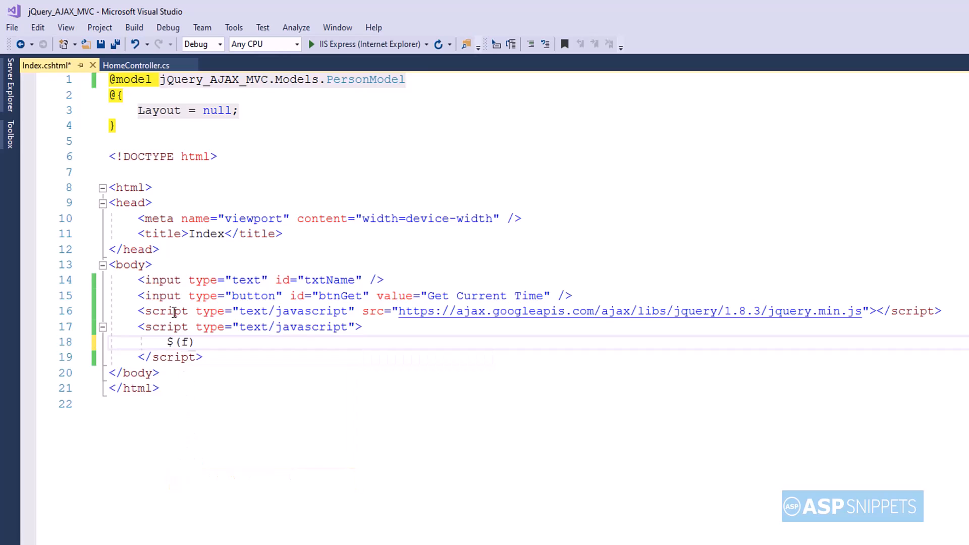
text(unction ()
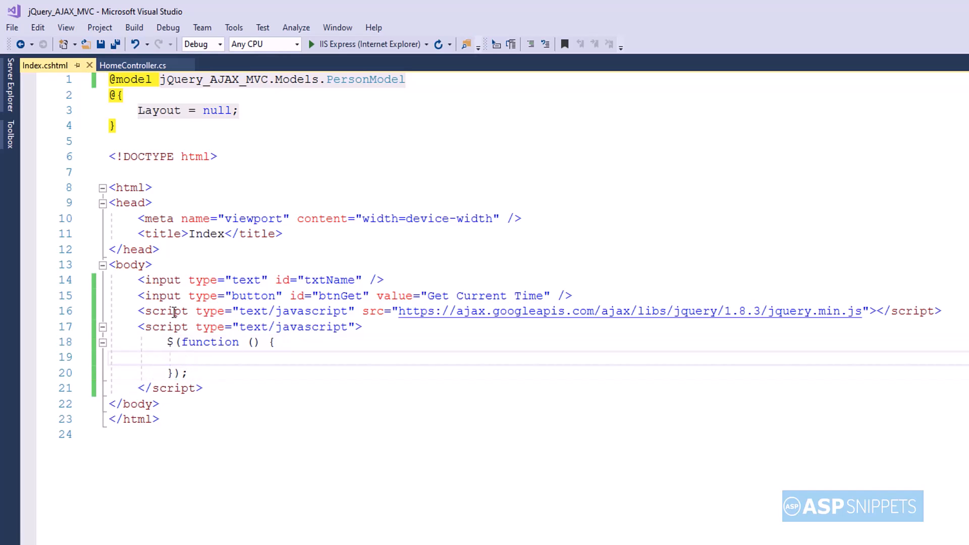
Attach an empty click handler function to #btnGet.
text($ ()
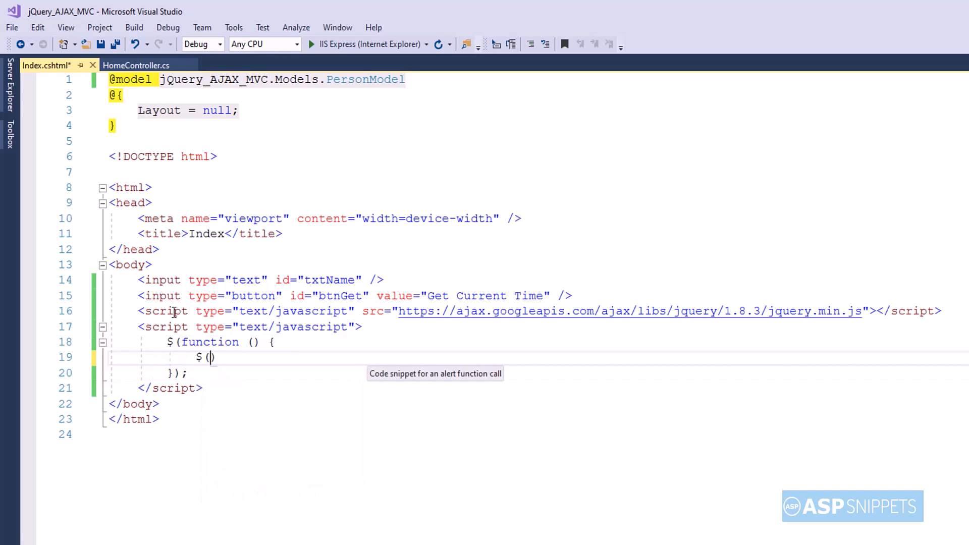
text("")
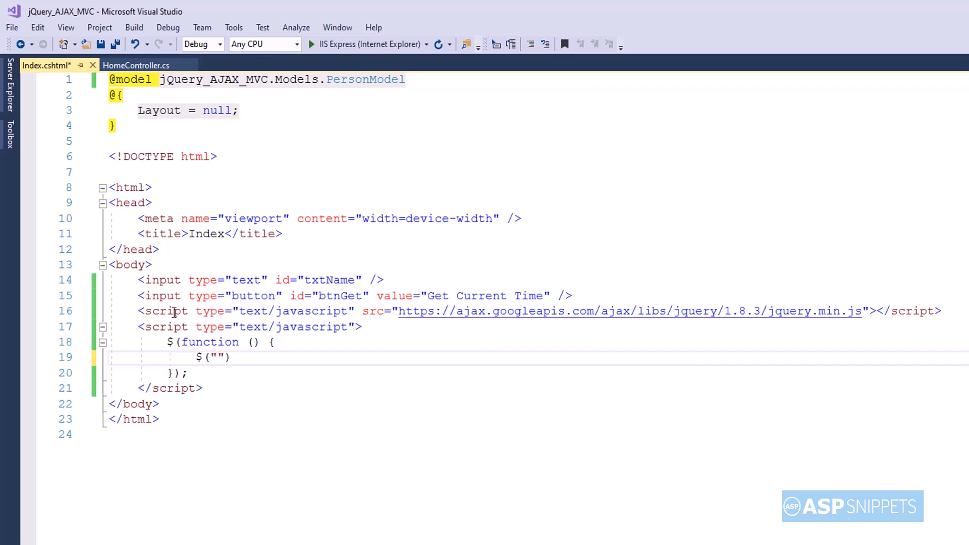
text(#btnGe)
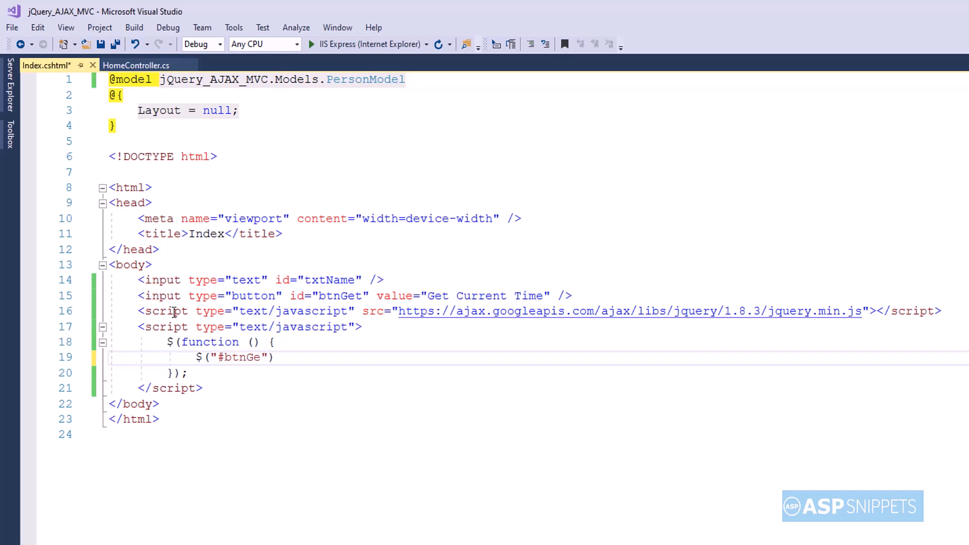
text(t).)
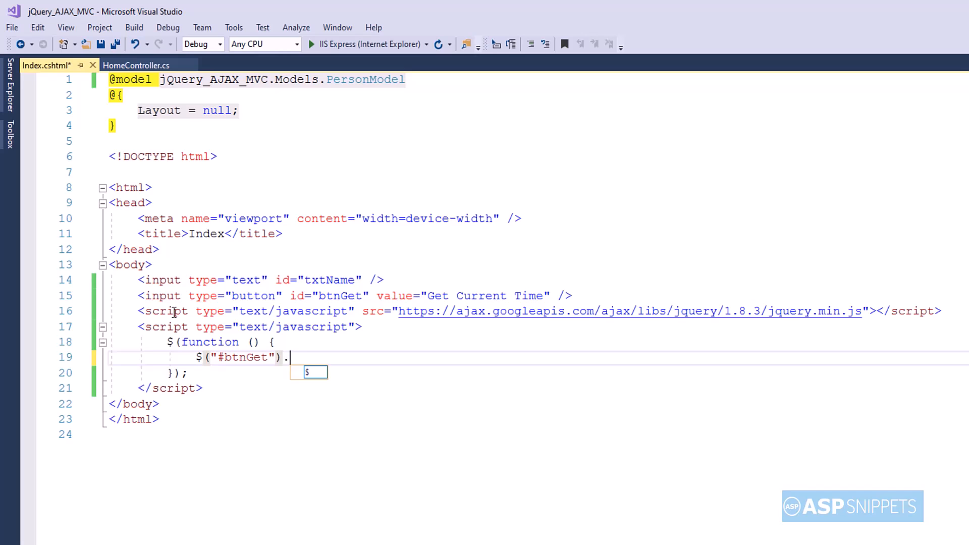
text(click();)
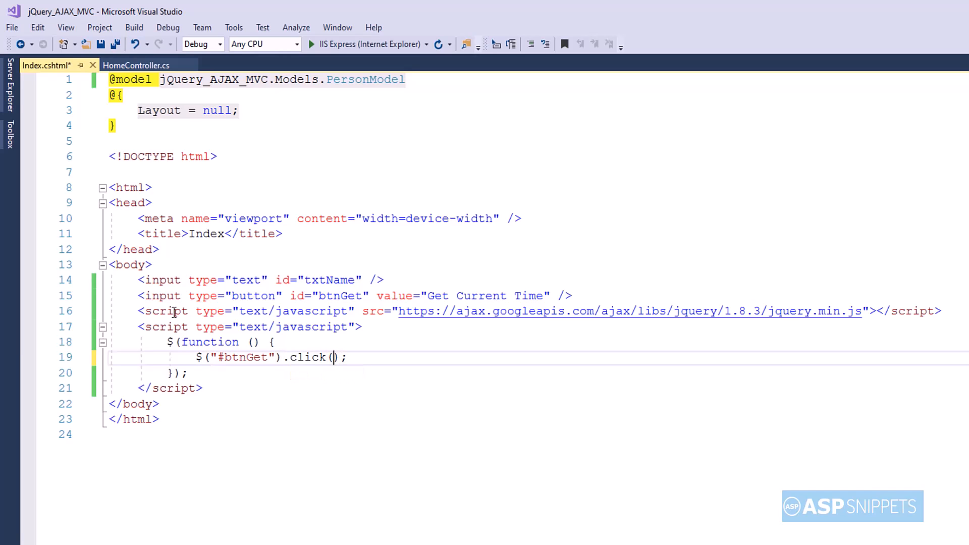
text(function())
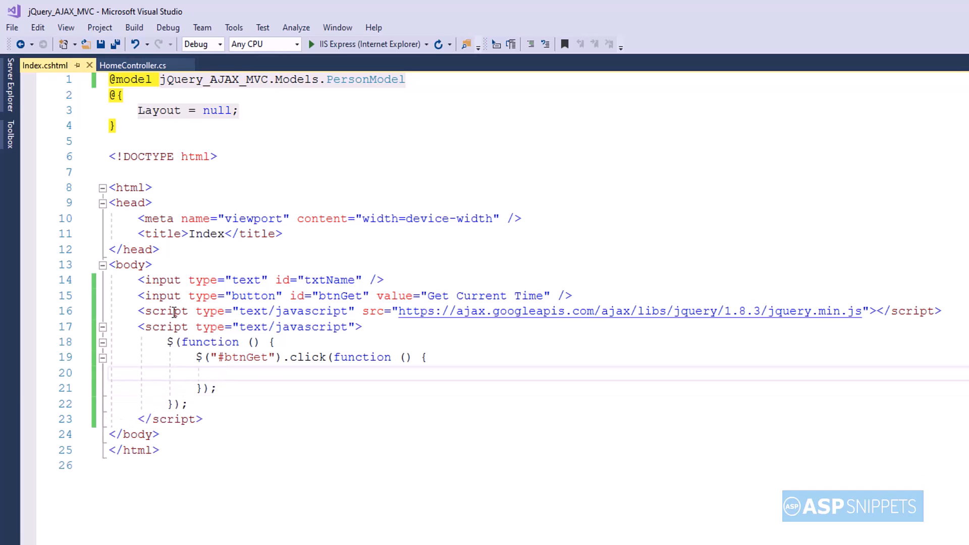
Start a $.ajax call with type POST and url /Home/AjaxMethod.
text($)
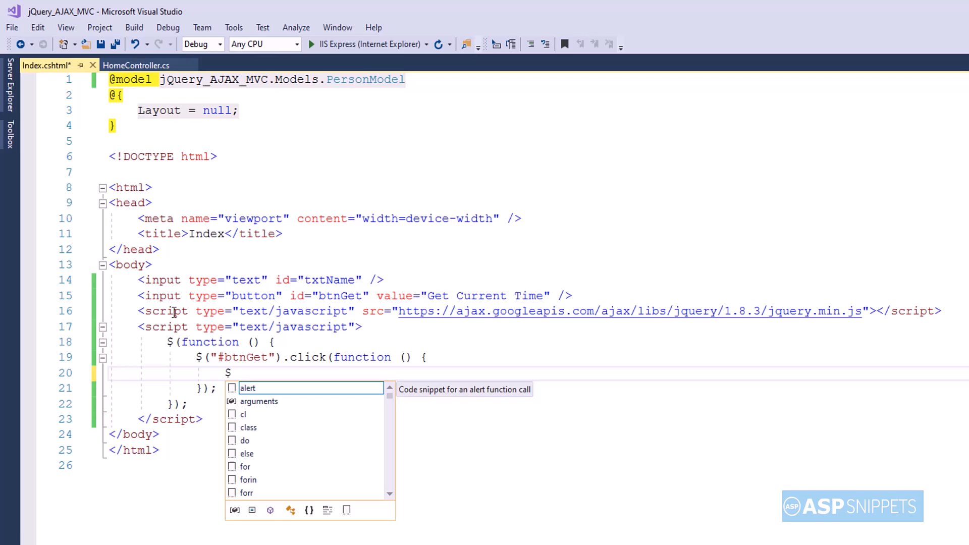
text(.ajax)
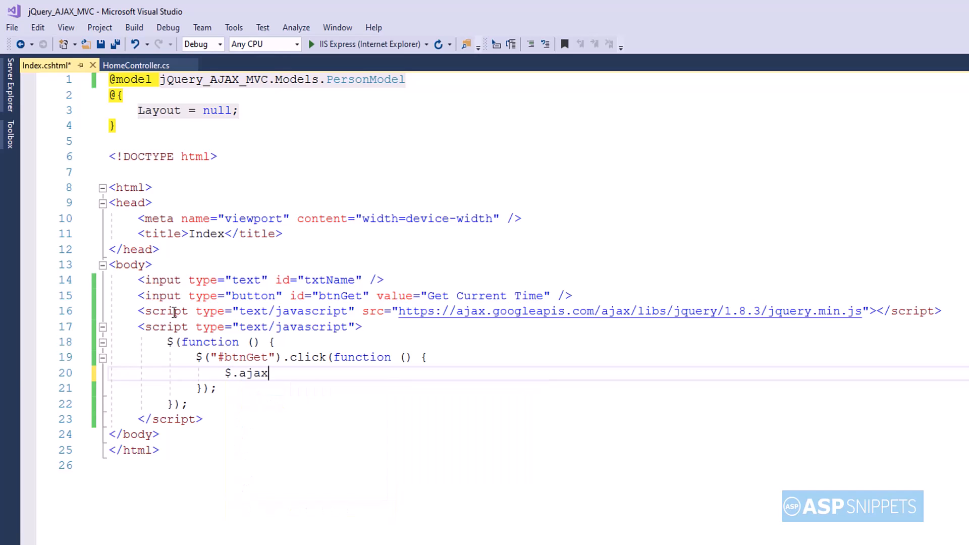
text(();)
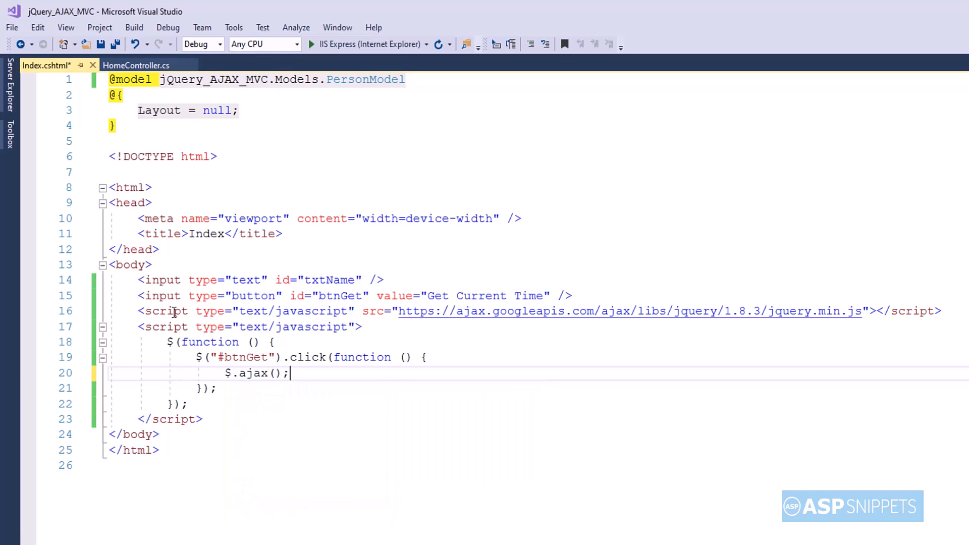
text({)
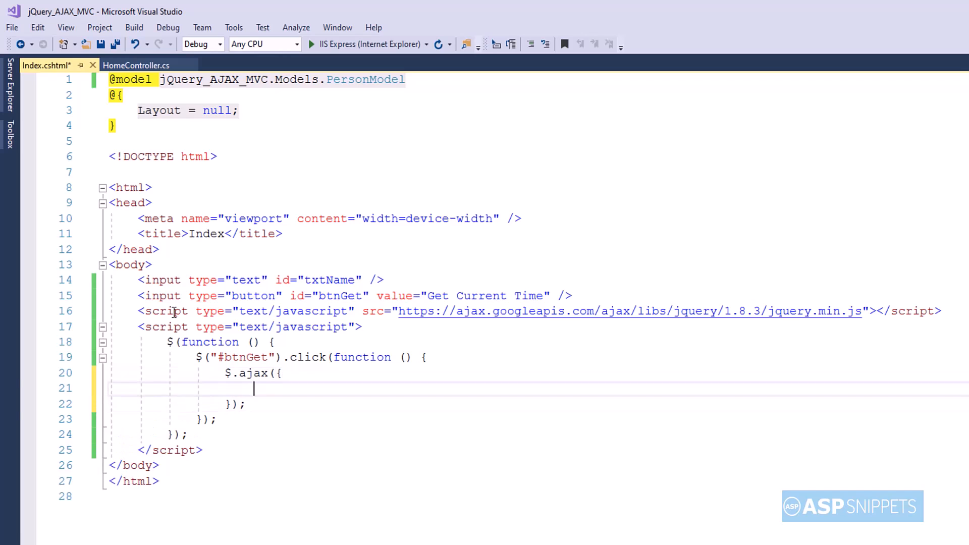
text(type: "POST",)
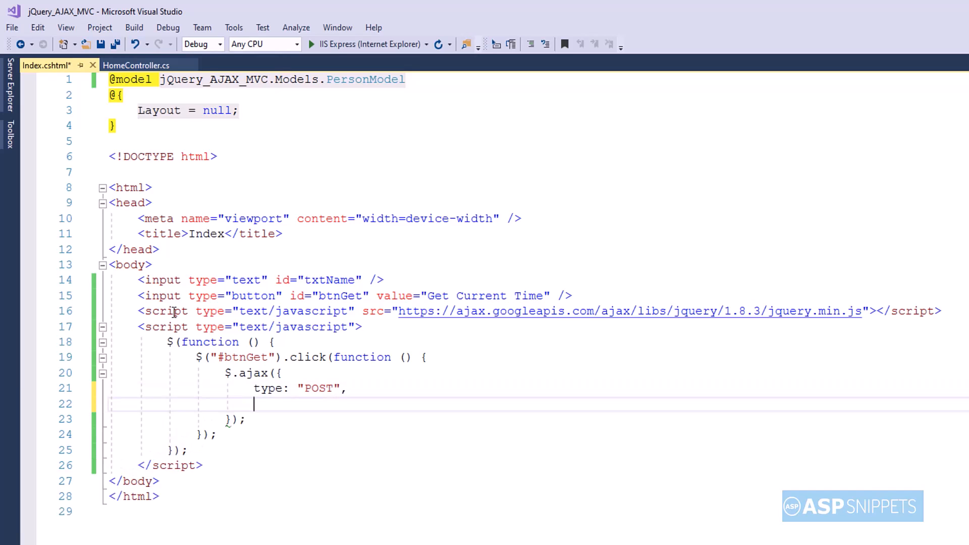
text(url:)
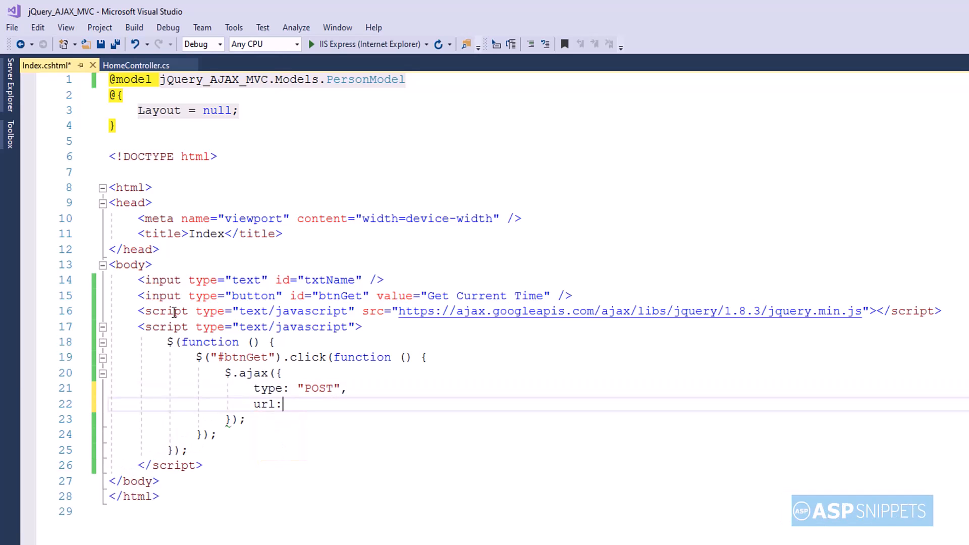
text("/")
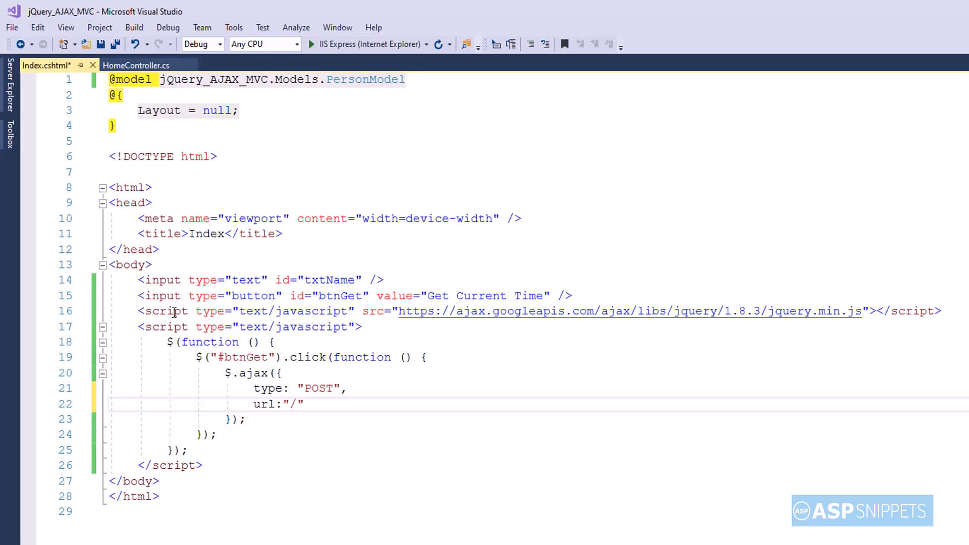
text(Home/AjaxMet)
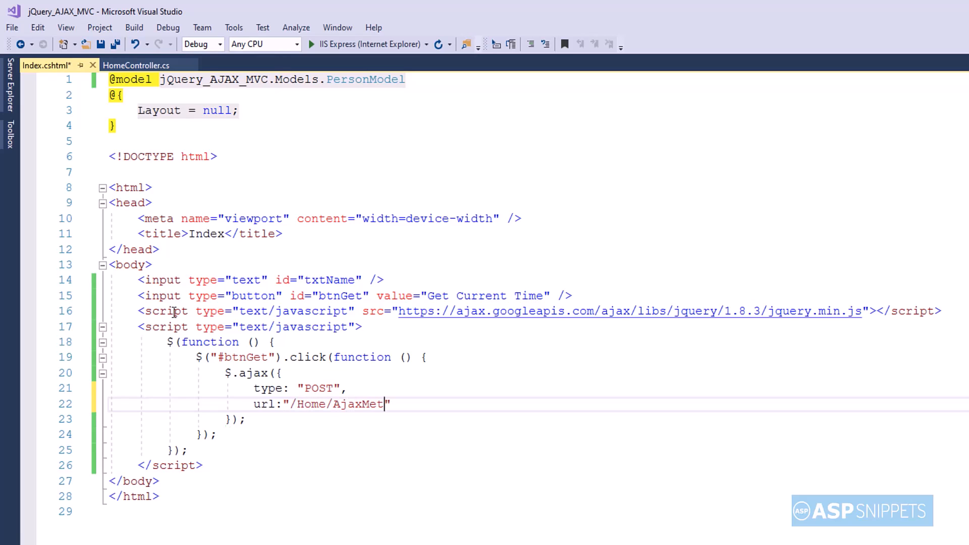
text(hod)
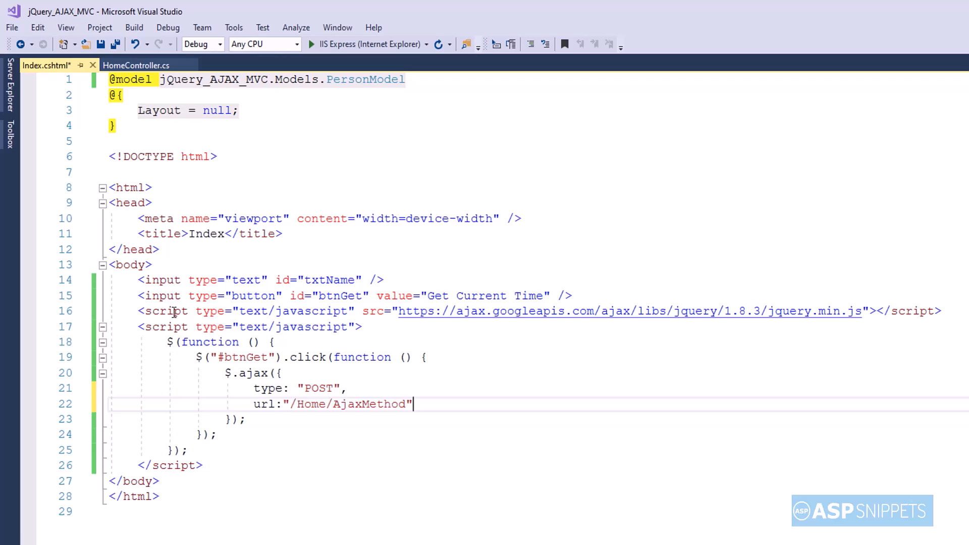
text(,)
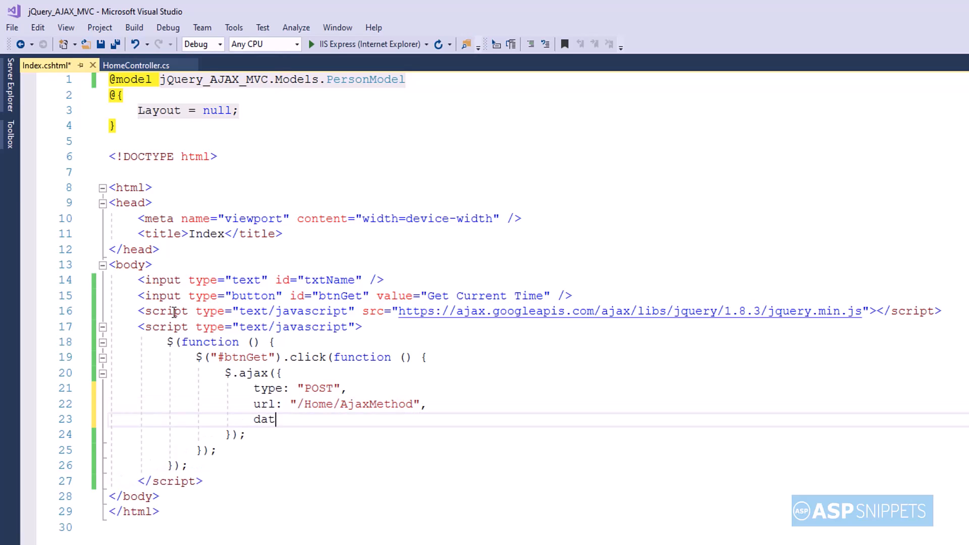
Send data as a JSON string carrying name from #txtName's value.
text(a:)
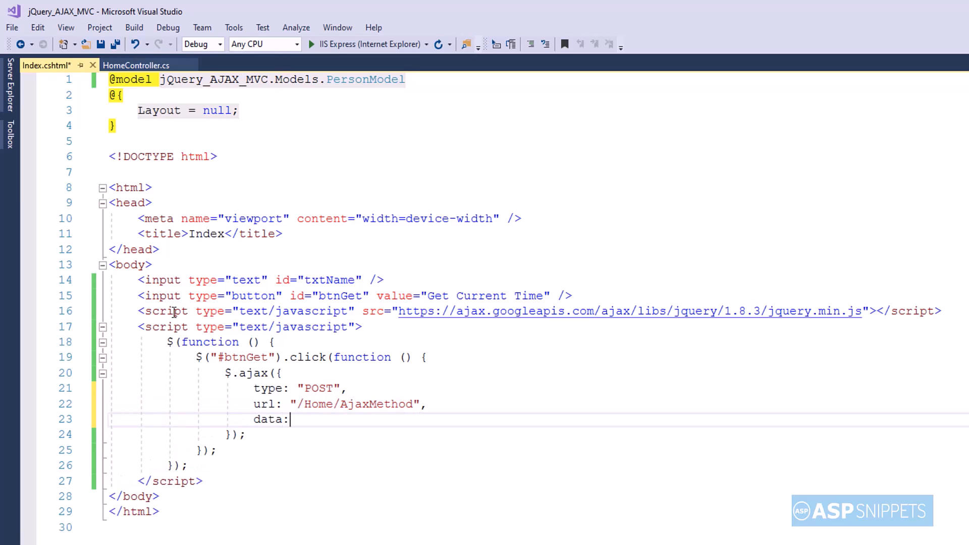
text('{}')
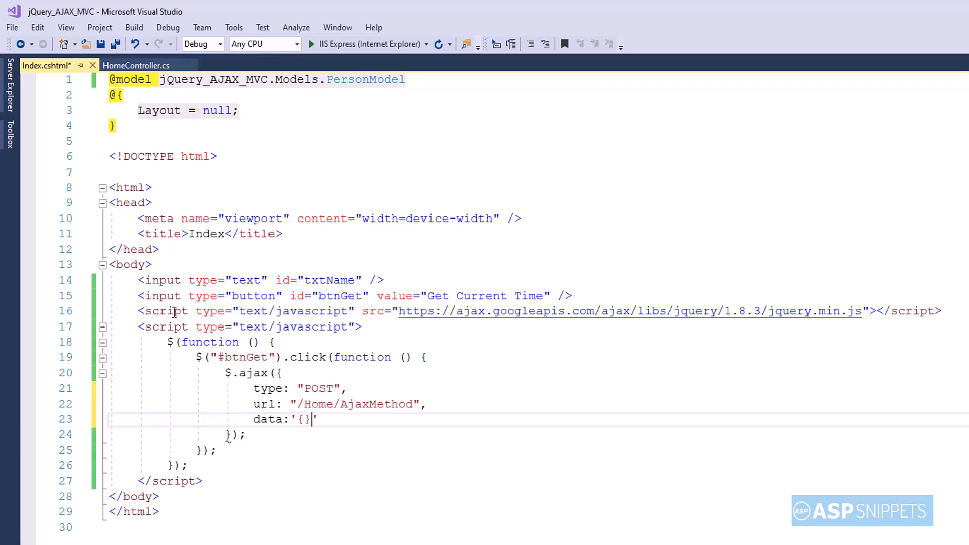
text(name)
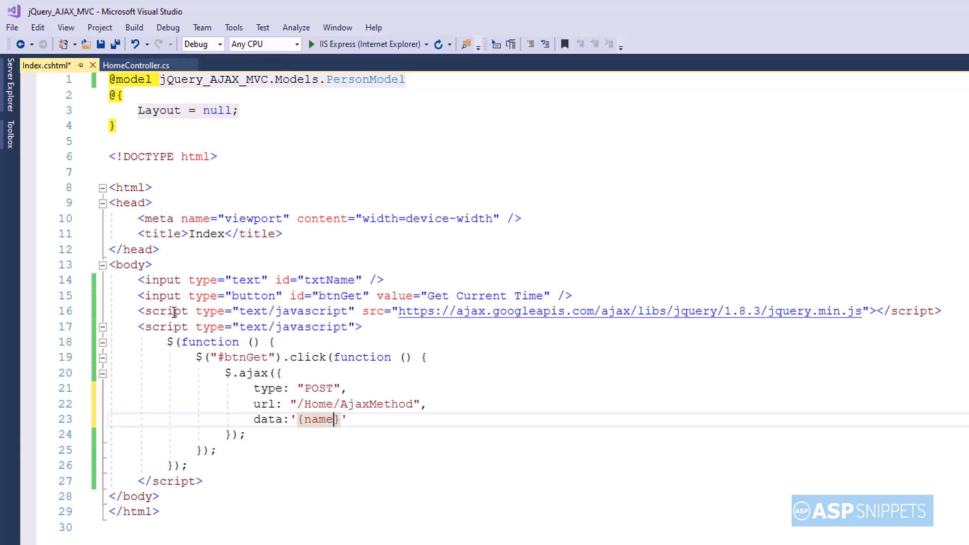
text(:"")
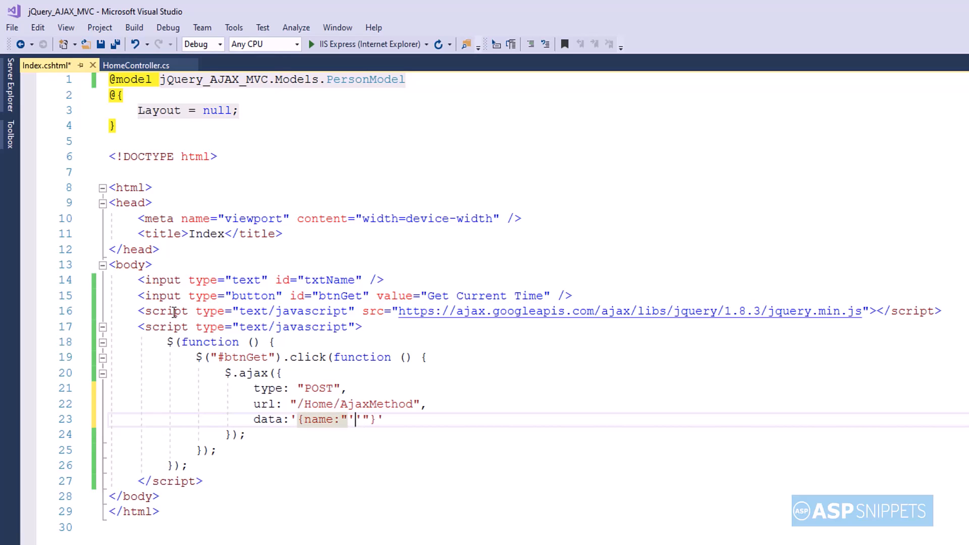
text(++)
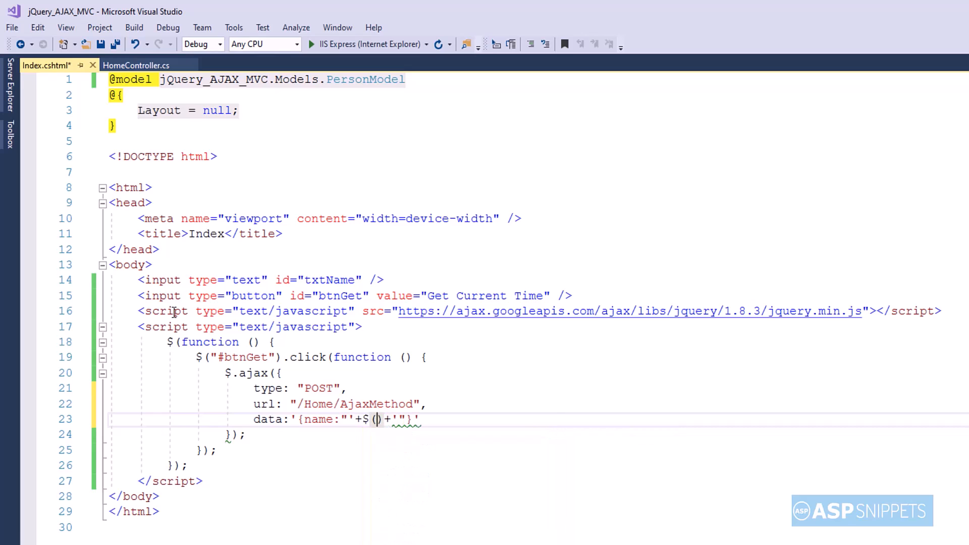
text("#")
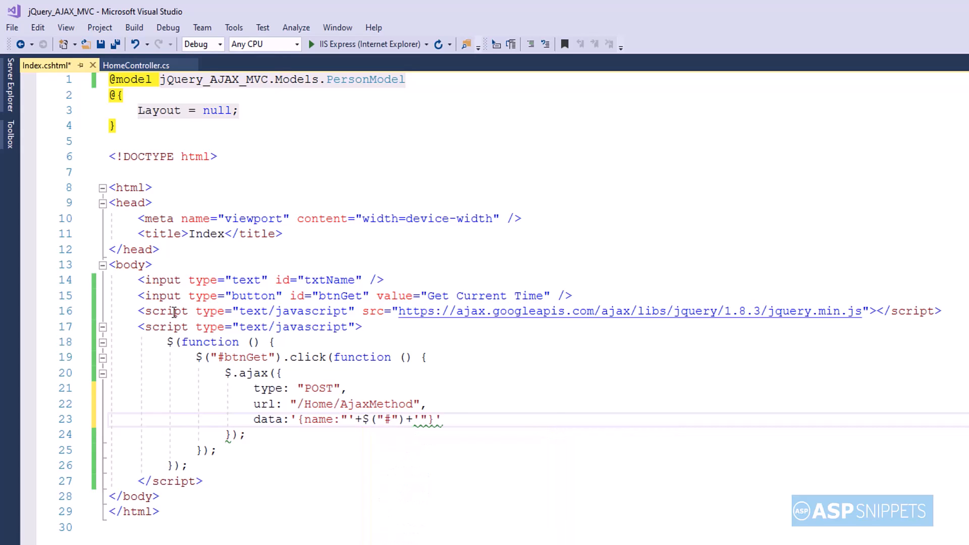
text(txtName)
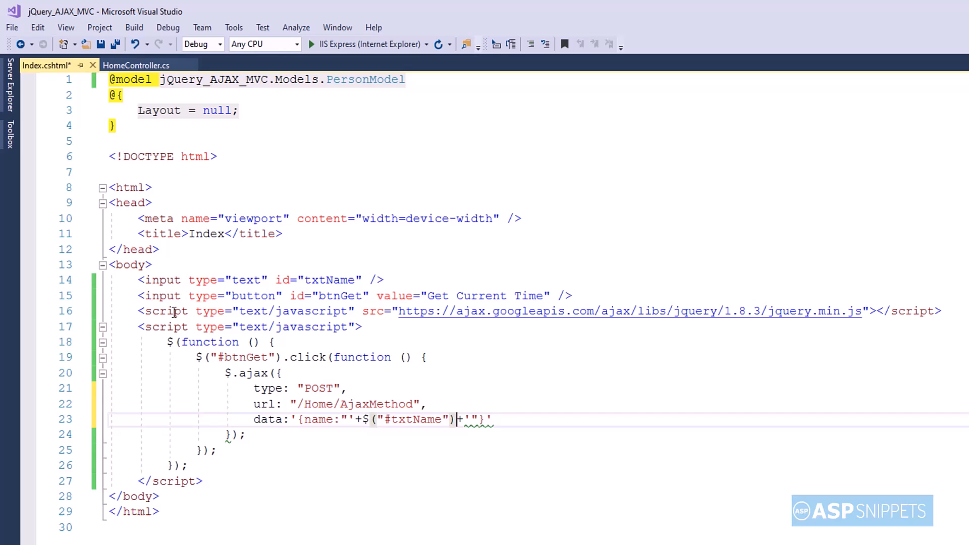
text(.val())
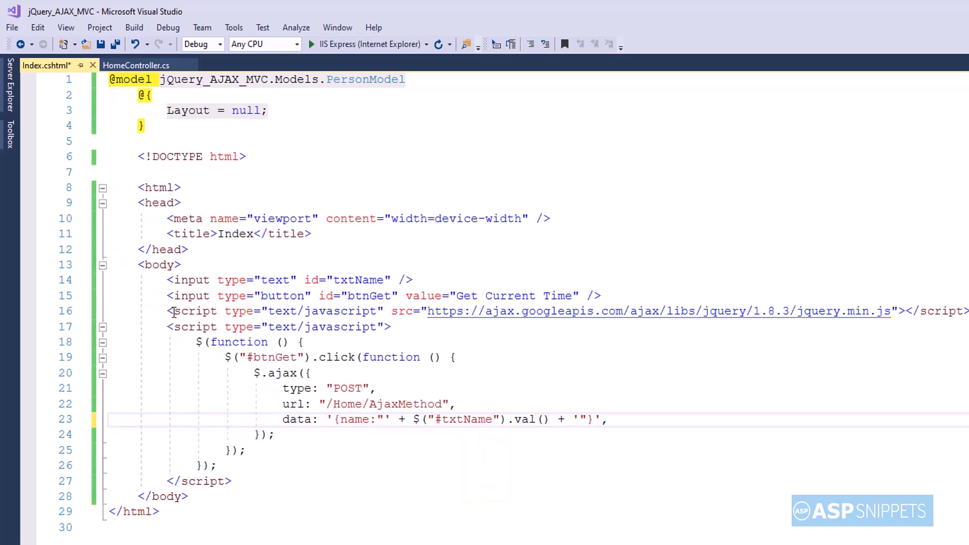
Set contentType to application/json; charset=utf-8 and dataType to json.
text(contentType:")
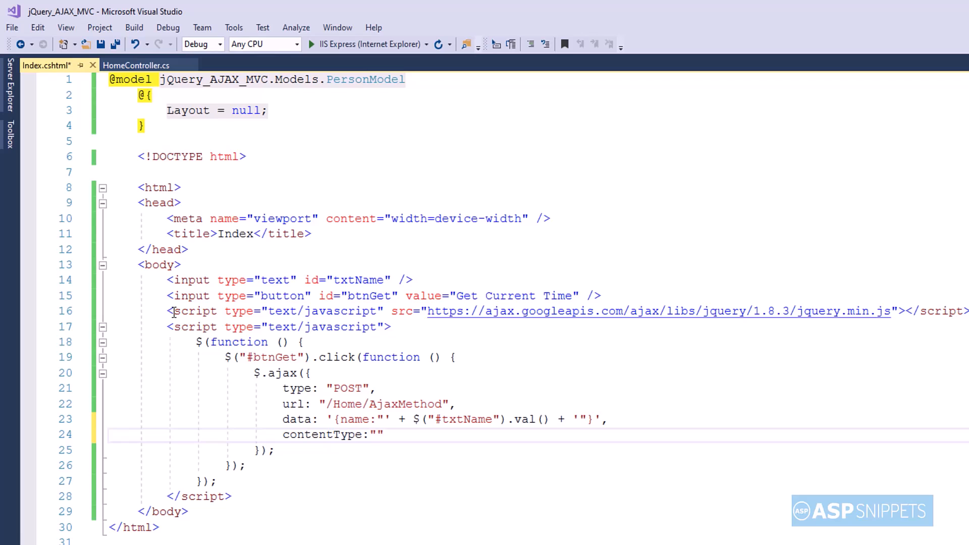
text(application)
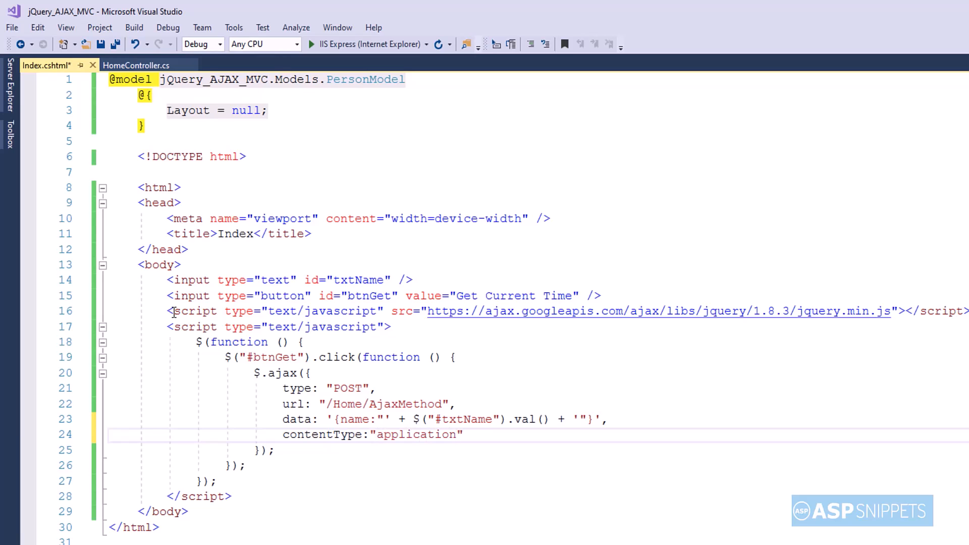
text(/json;)
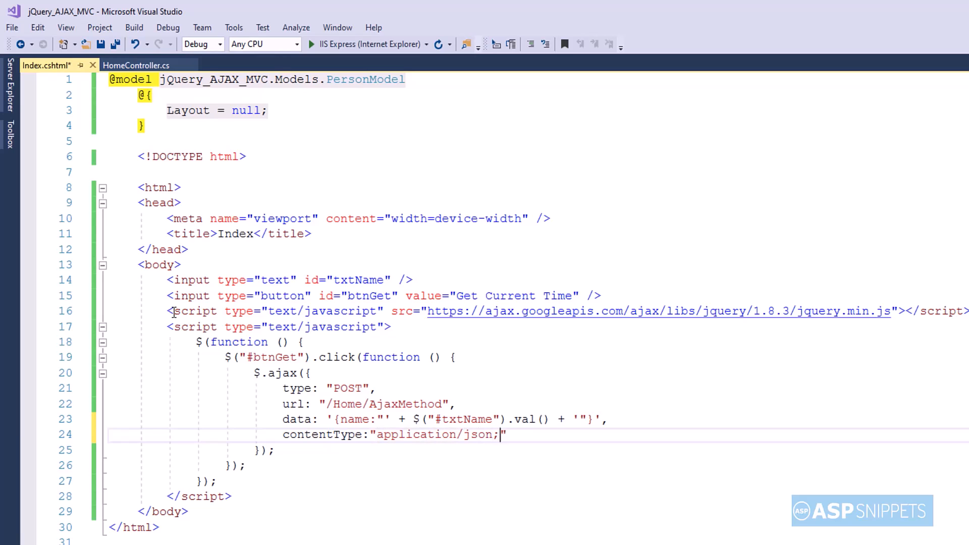
text(charset)
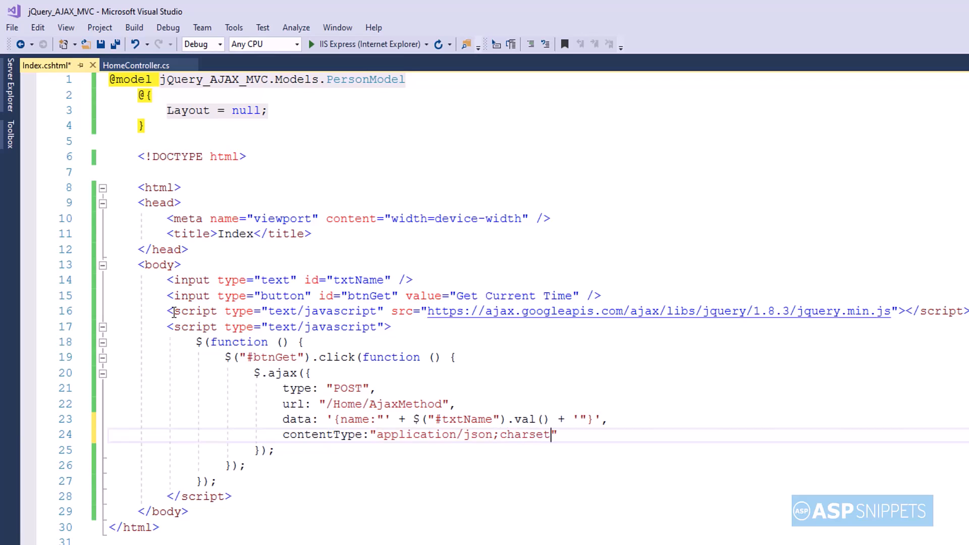
text(=utf)
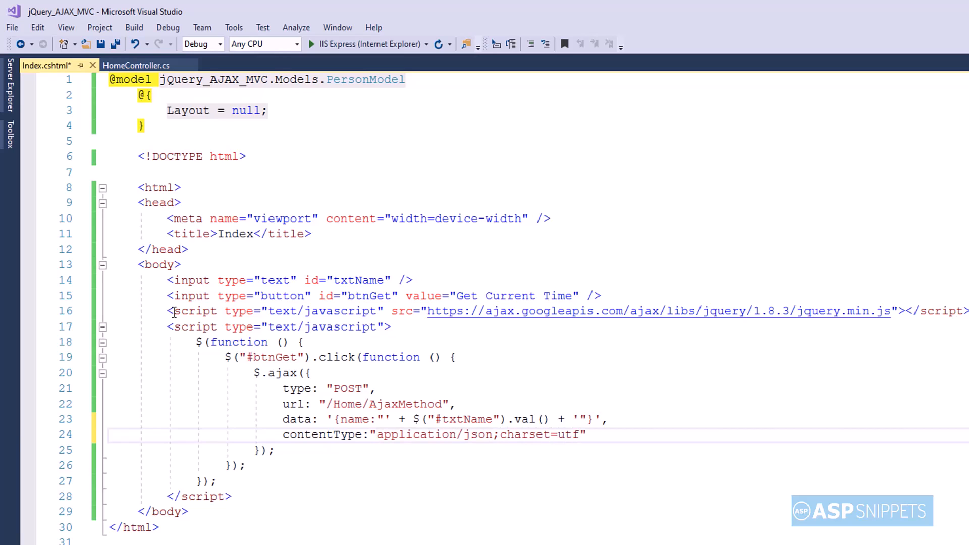
text(-8")
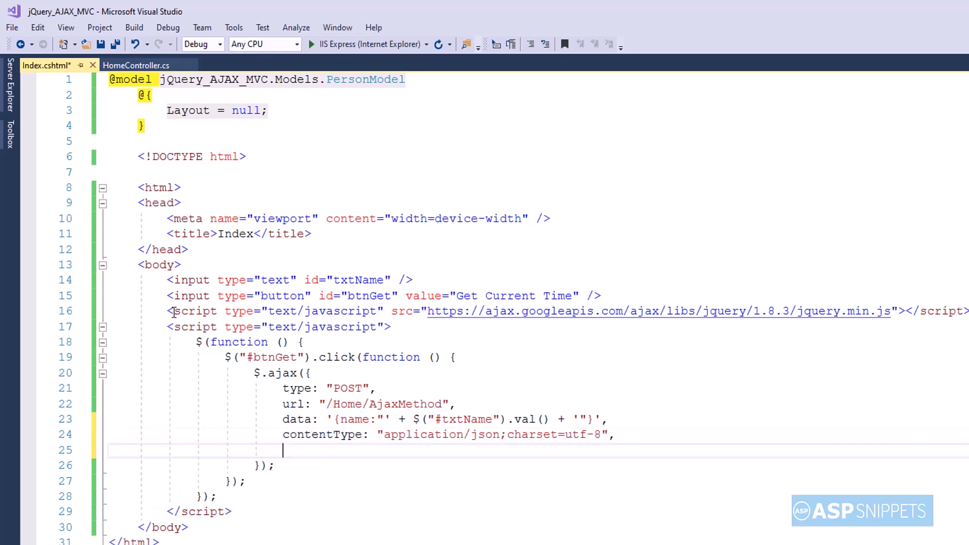
text(dataType)
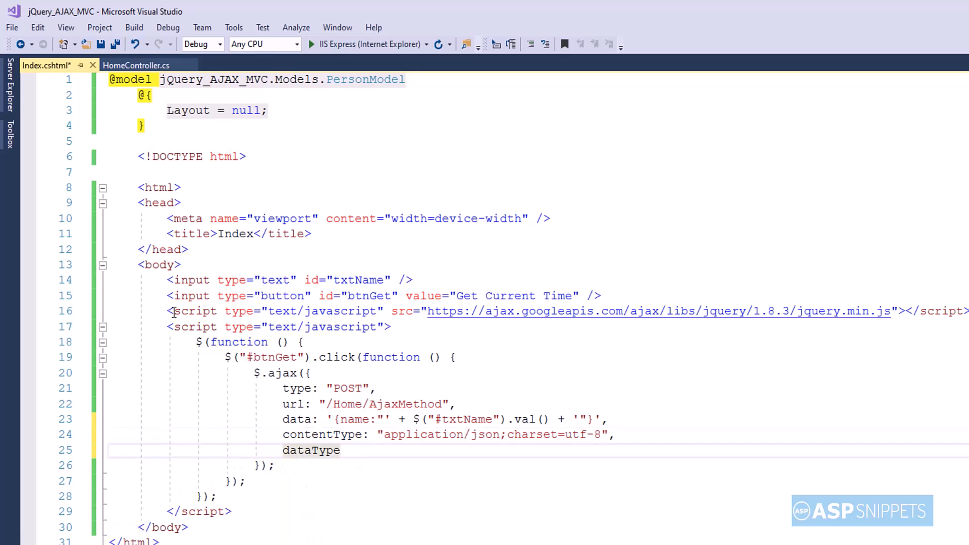
text(:"json",)
text(success:f)
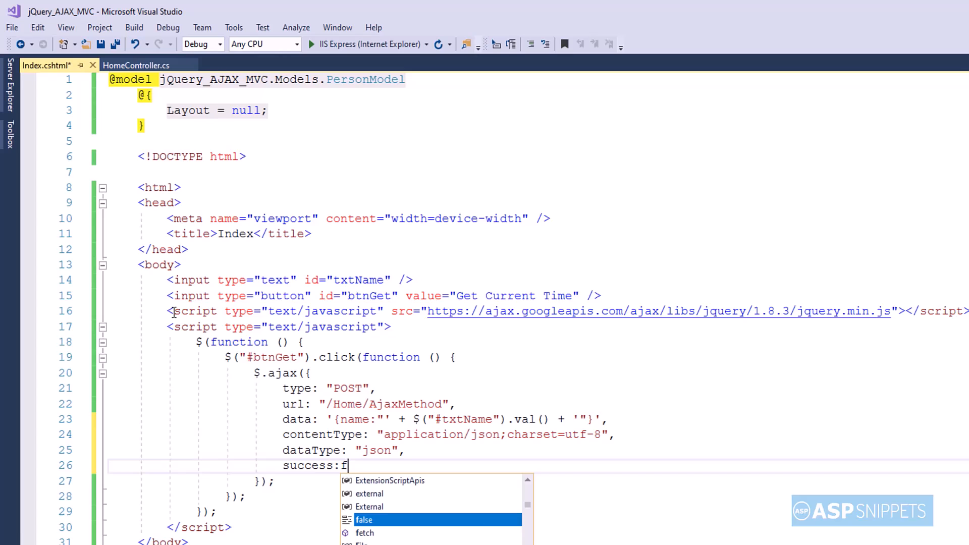
Write a success(response) handler whose alert begins with 'Hello: ' + response.Name.
text(unction()
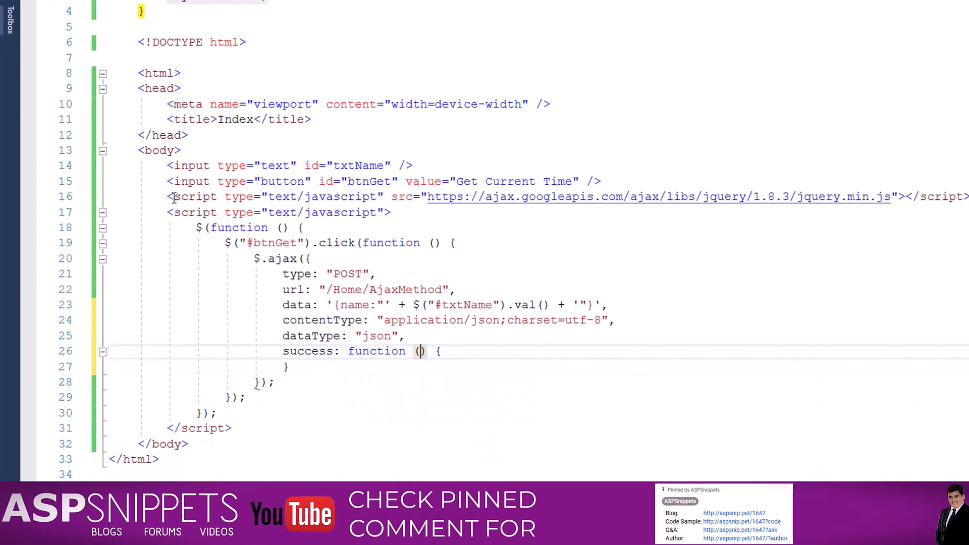
text(response)
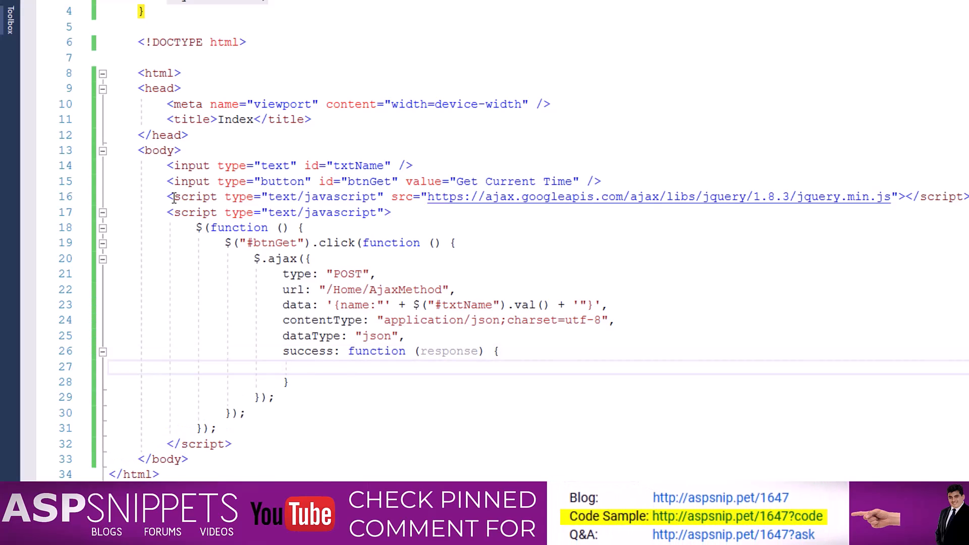
text(alert();)
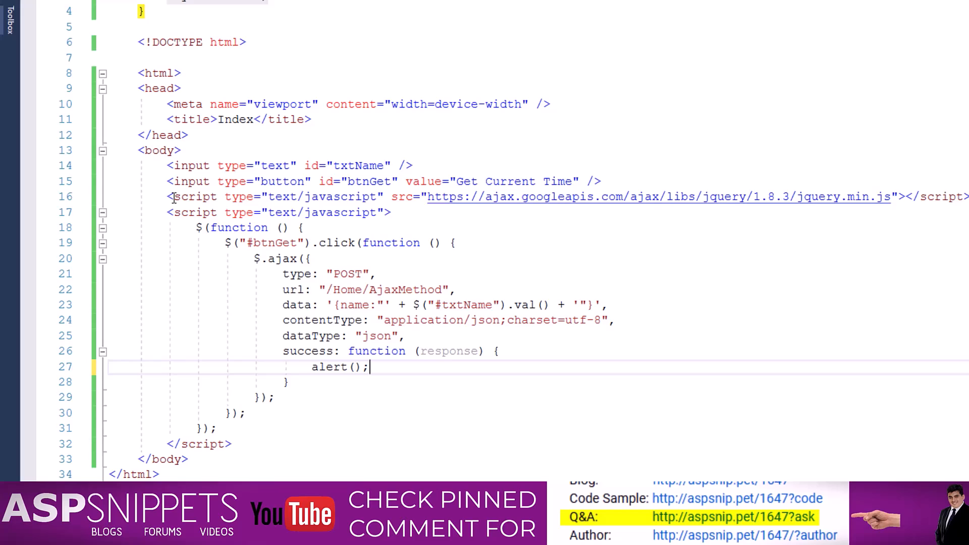
text("")
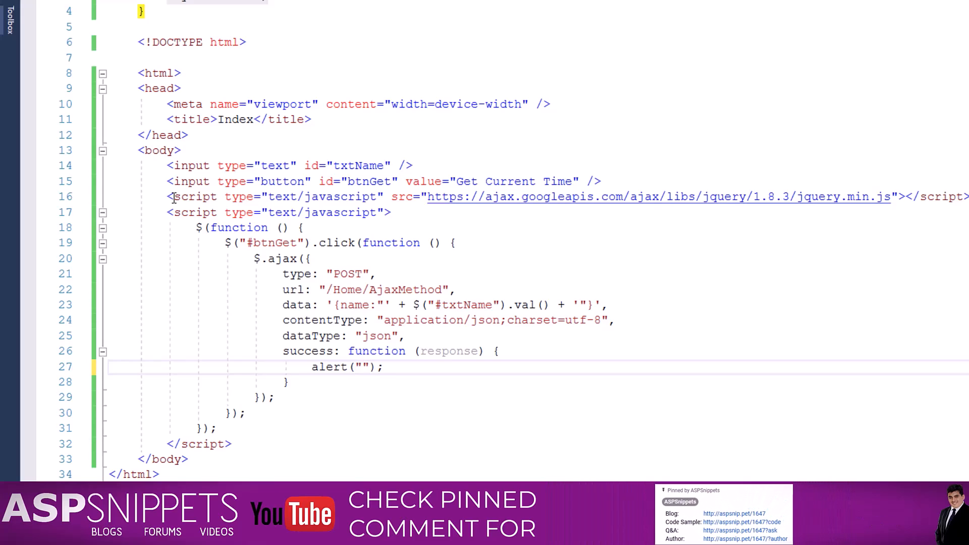
text(Hello)
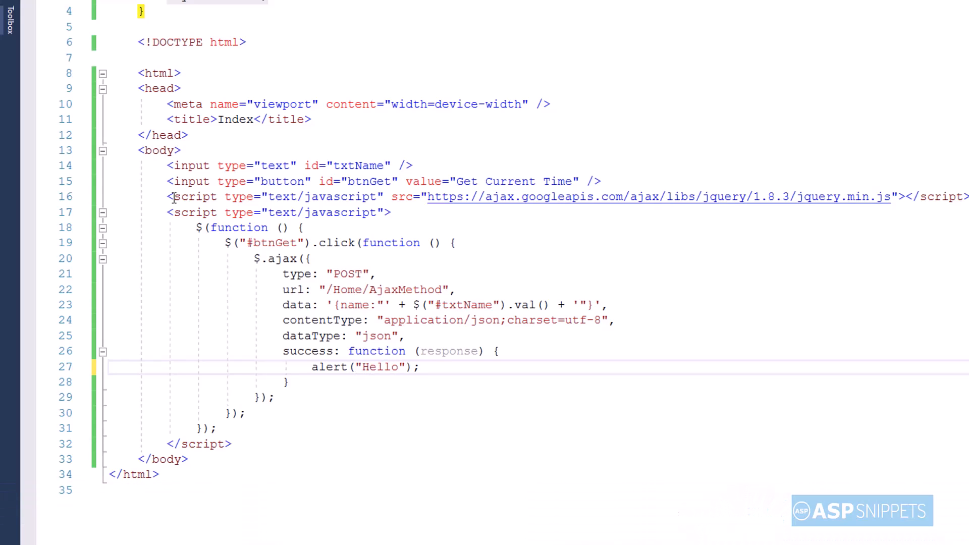
text(:)
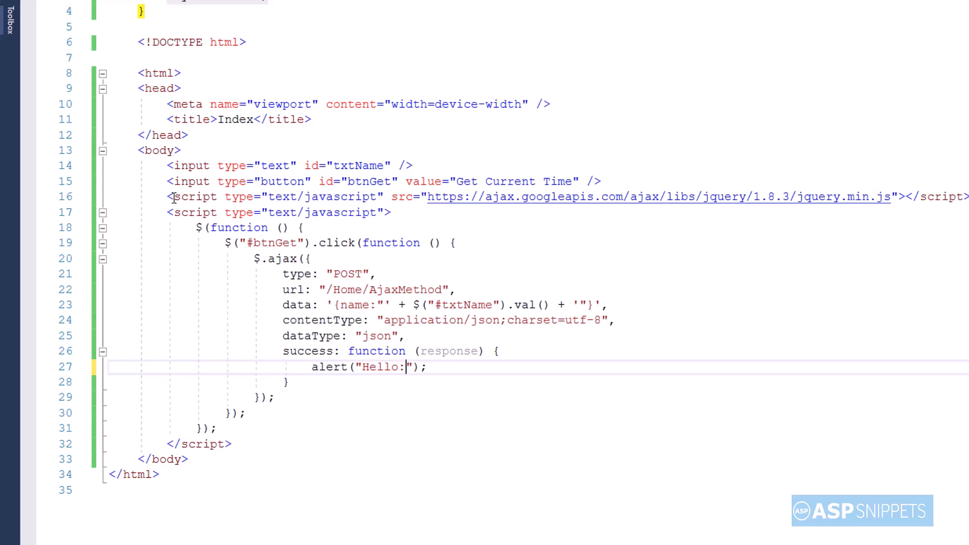
text(+)
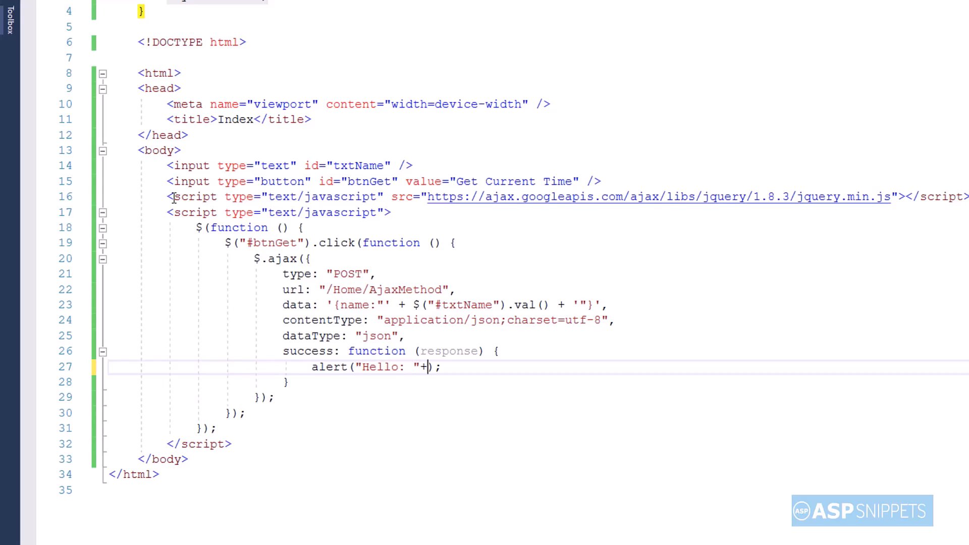
text(response.Name+"")
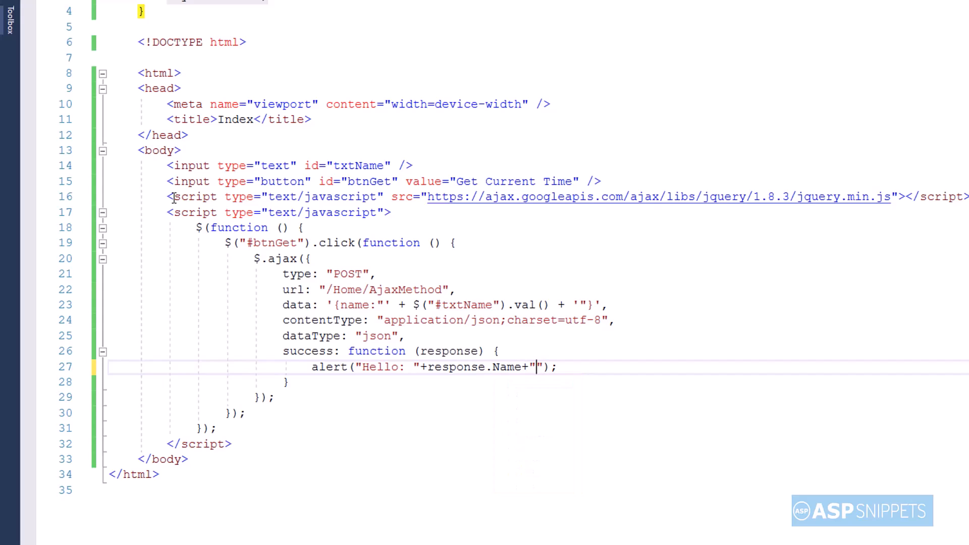
Append a newline and 'Current Date and Time: ' + response.DateTime to the alert.
text(.)
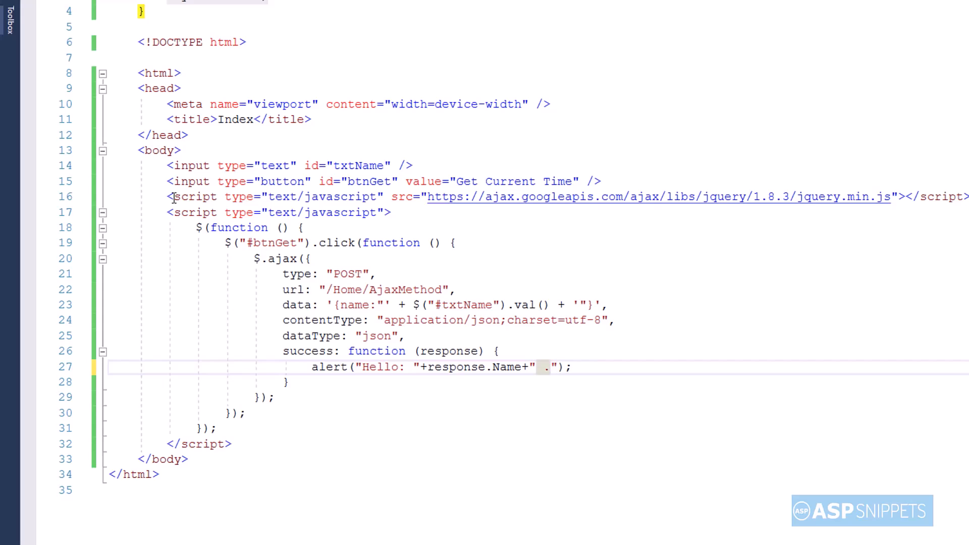
text(\n)
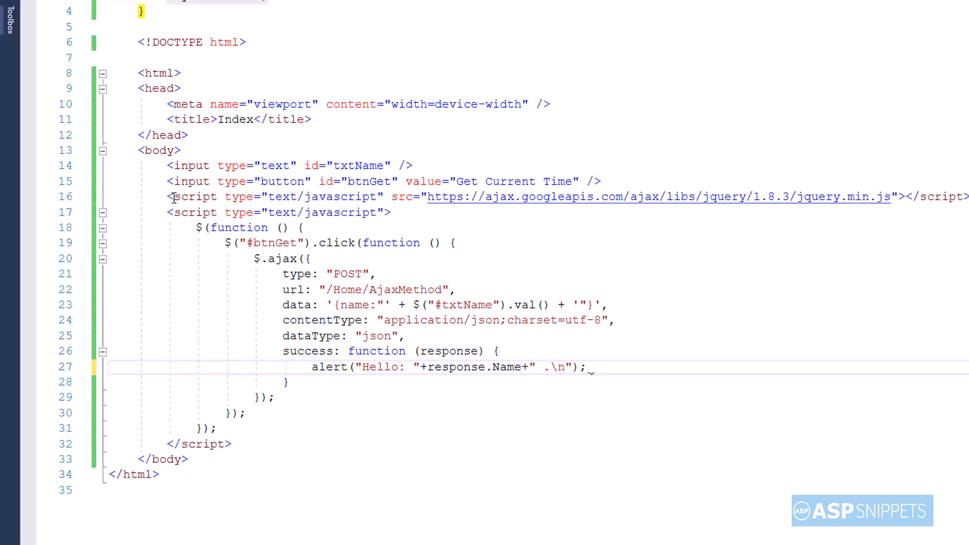
text(Current D)
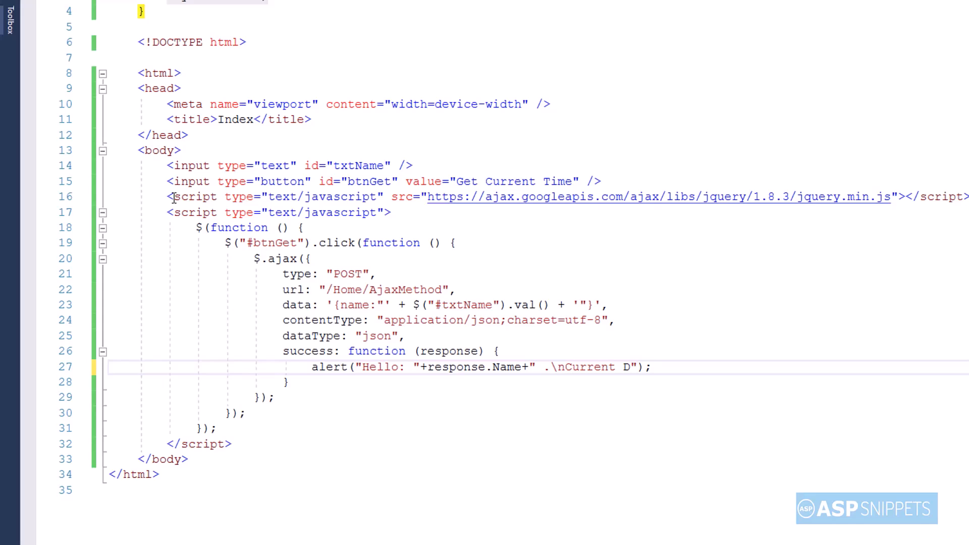
text(ate and Ti)
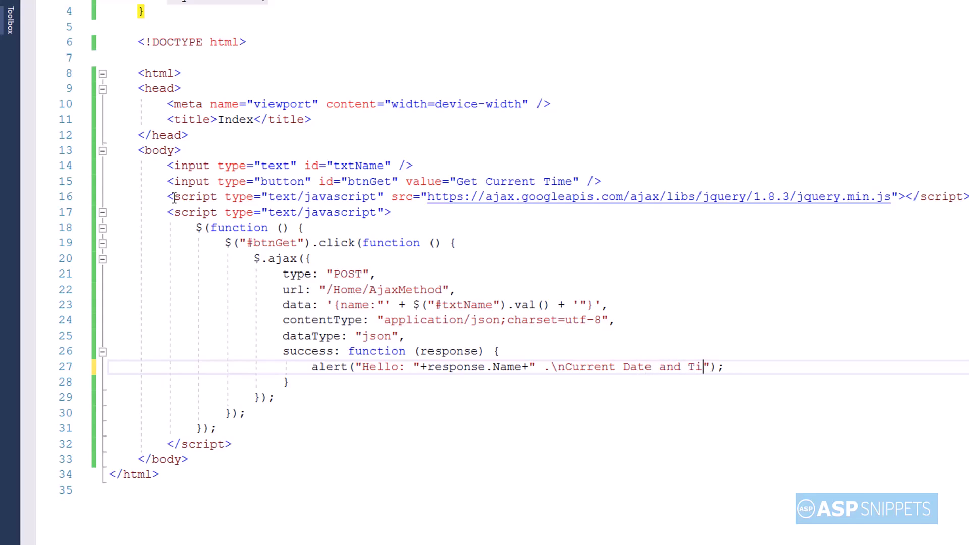
text(me:)
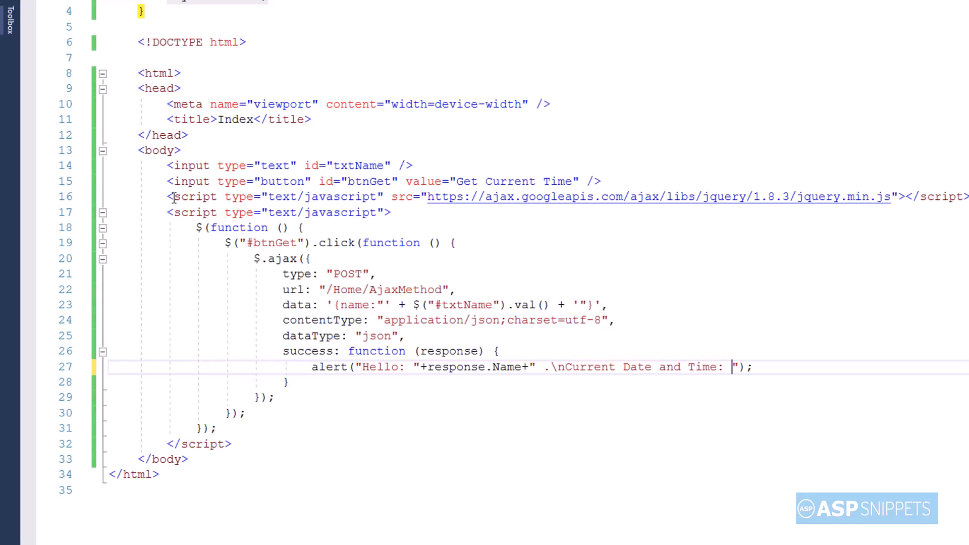
text(+response)
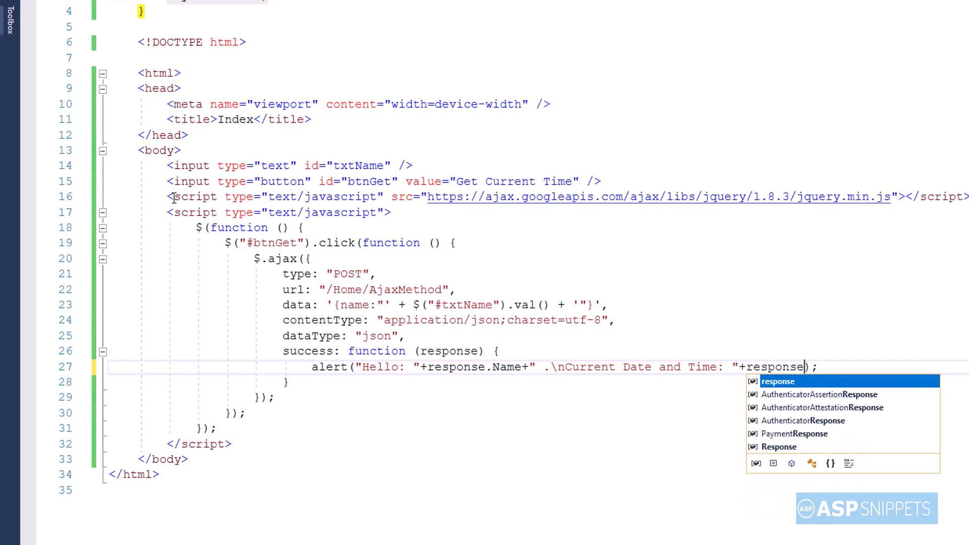
text(.DateTime)
click(538, 382)
text(,)
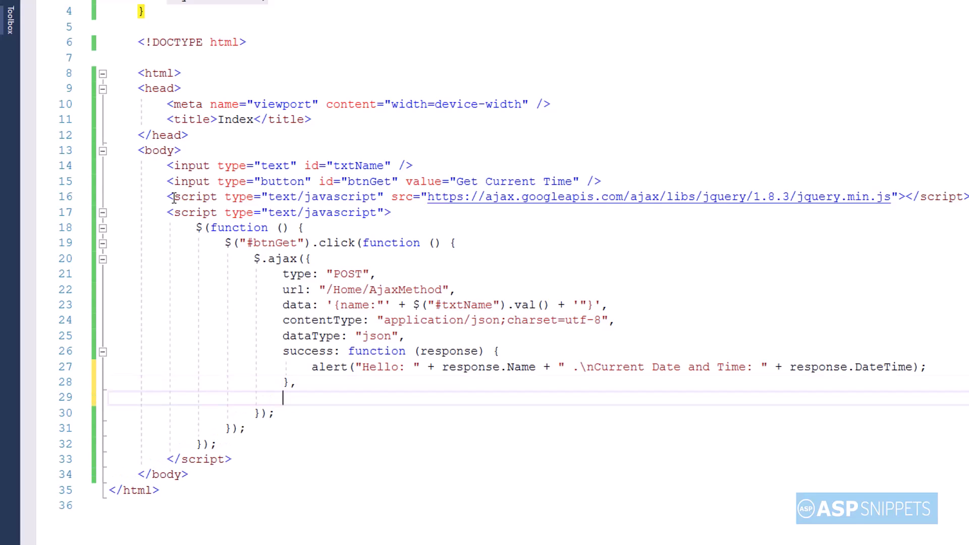
Add a failure(response) handler that alerts response.responseText.
text(fail)
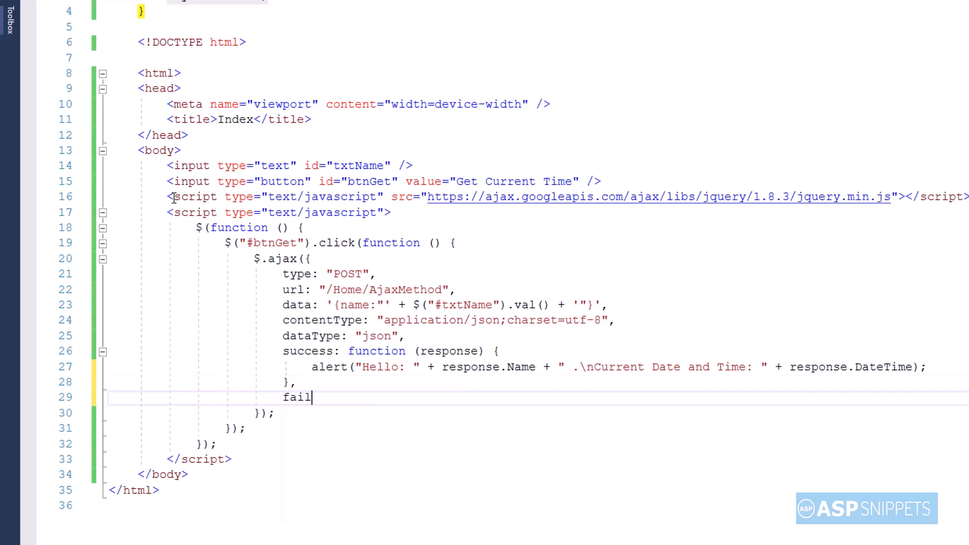
text(ure:)
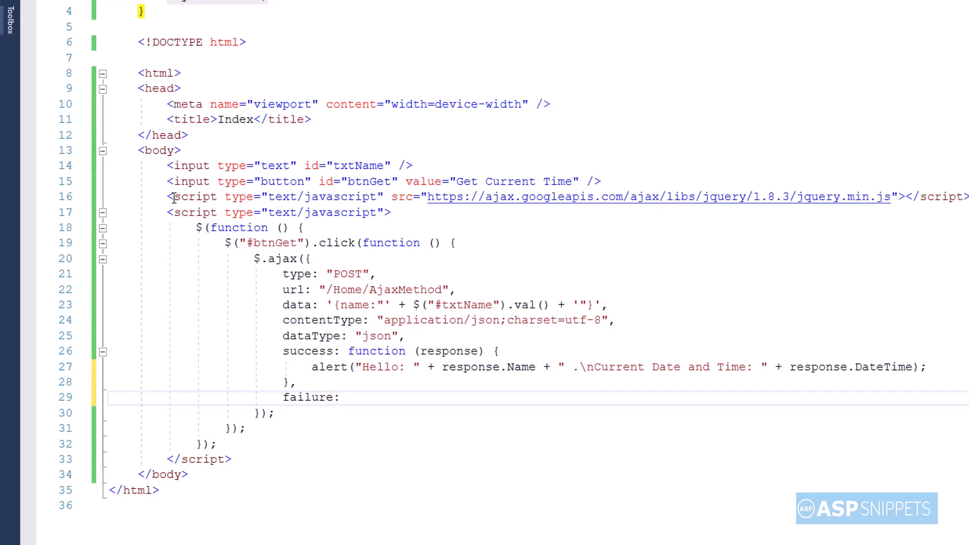
text(function())
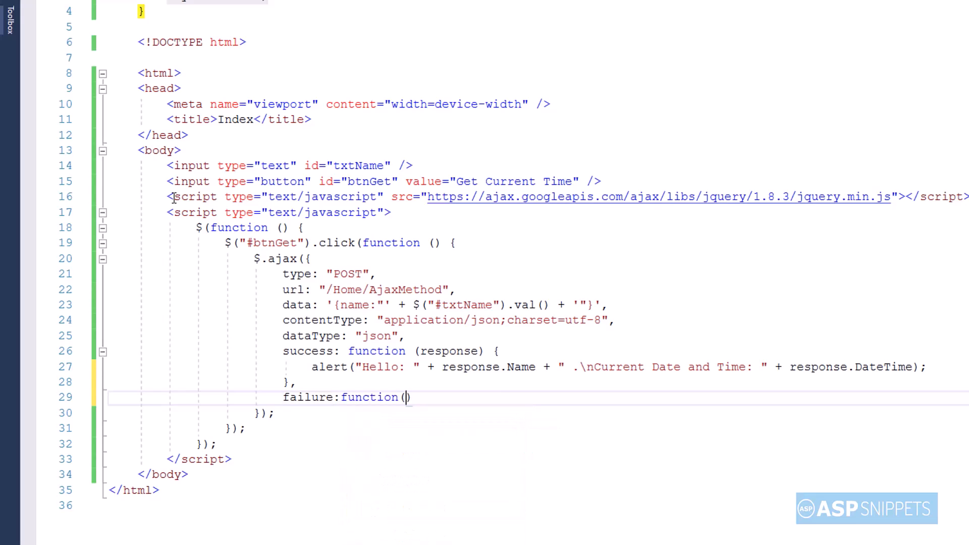
text(() {)
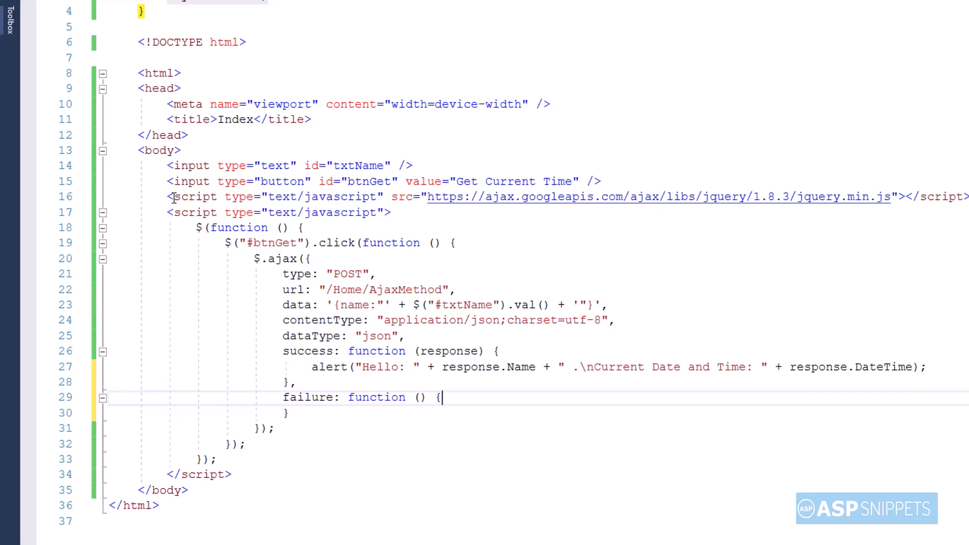
text(response)
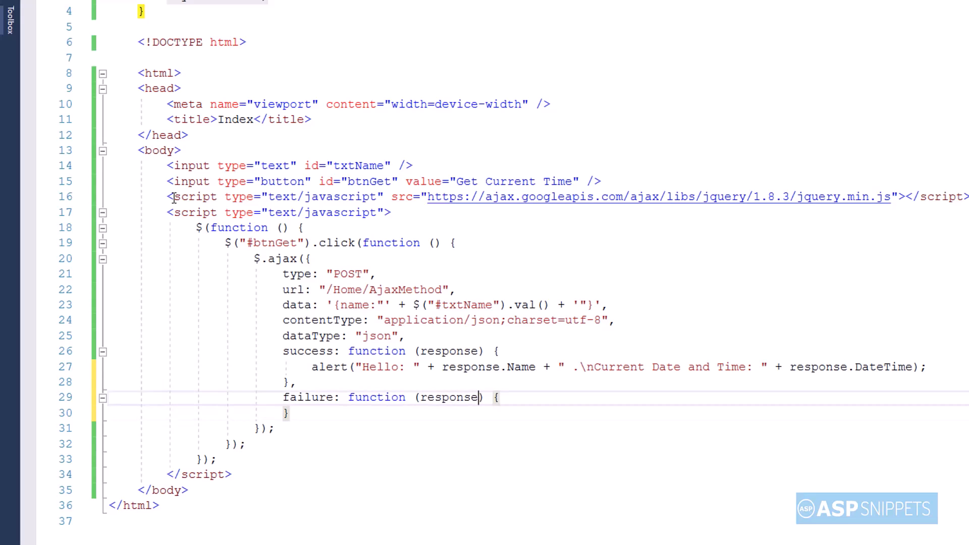
text(alert(response.responseText);)
text(error)
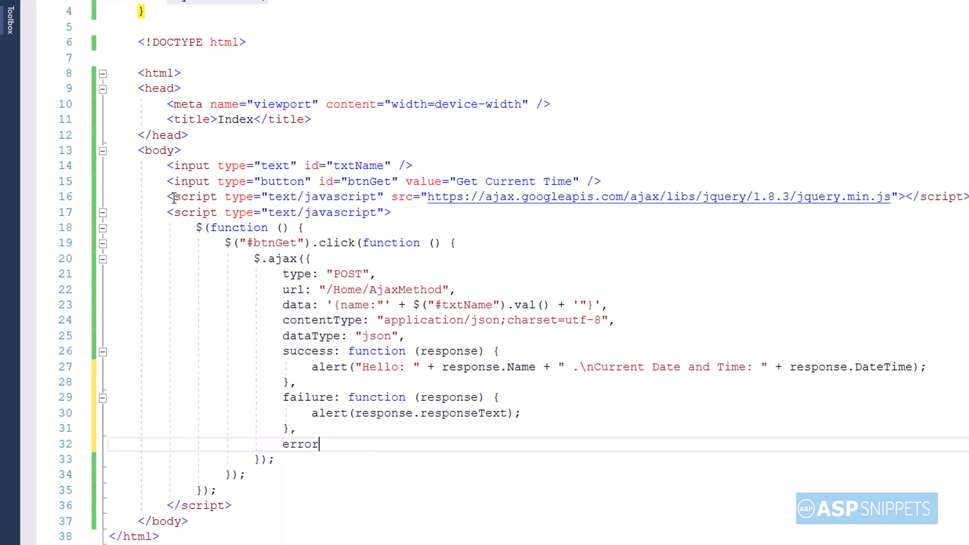
Add an error(response) handler that also alerts response.responseText.
text(:fu)
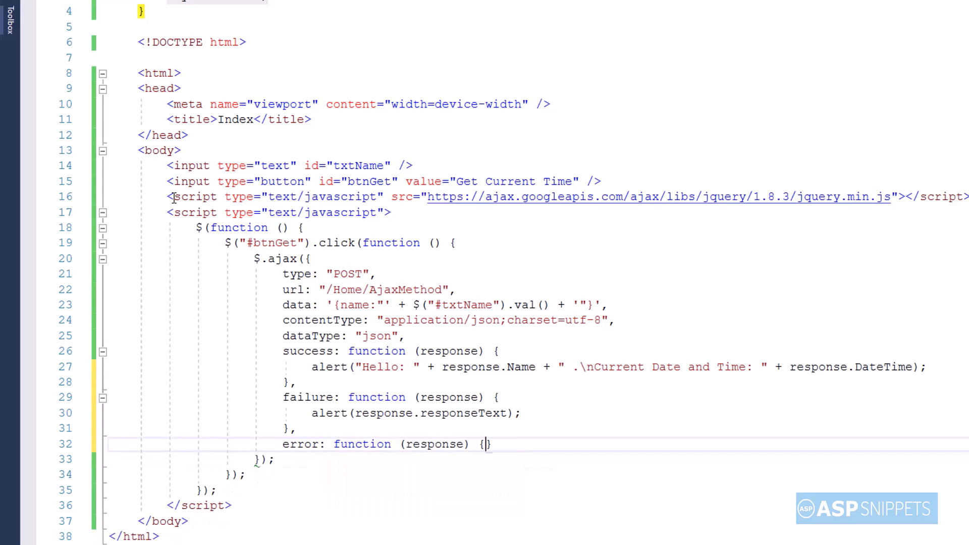
text(alert()
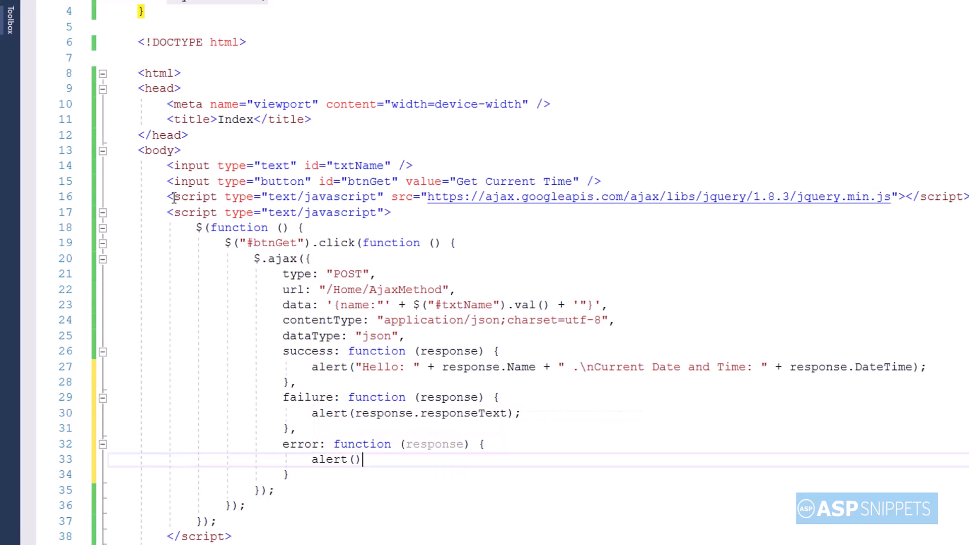
text(response.responseText)
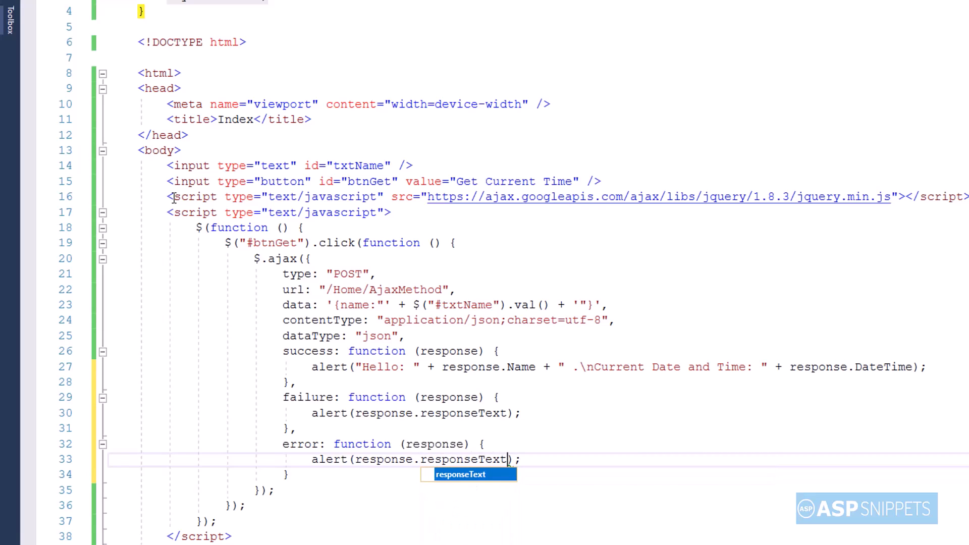
mouse_move(232, 165)
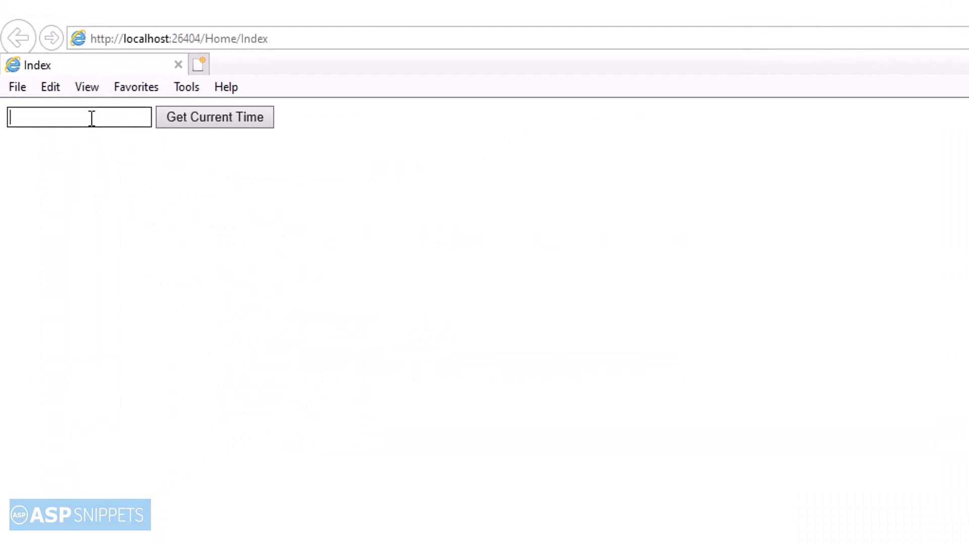
Submit the name 'Mudassar Khan' to pop up a greeting with the current server date and time.
text(Mu)
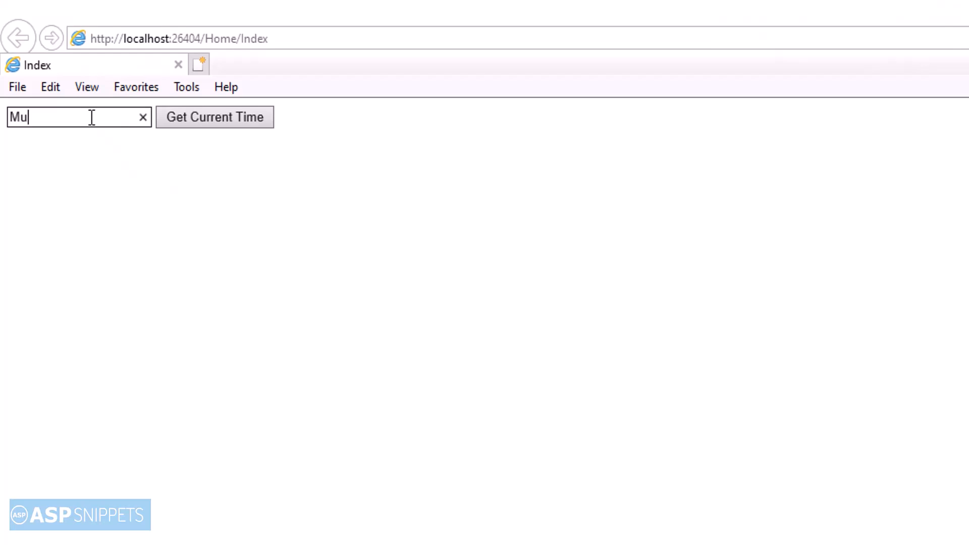
text(dassar)
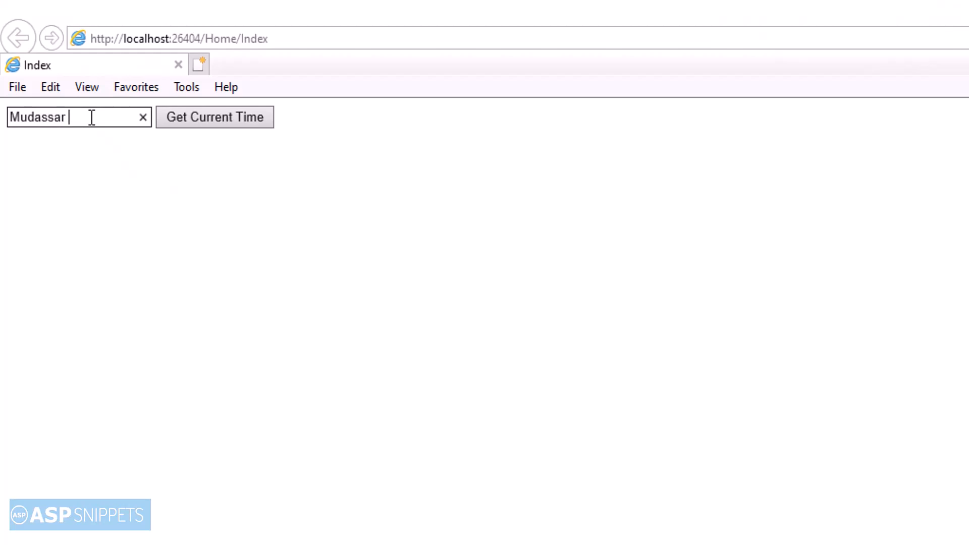
text(Khan)
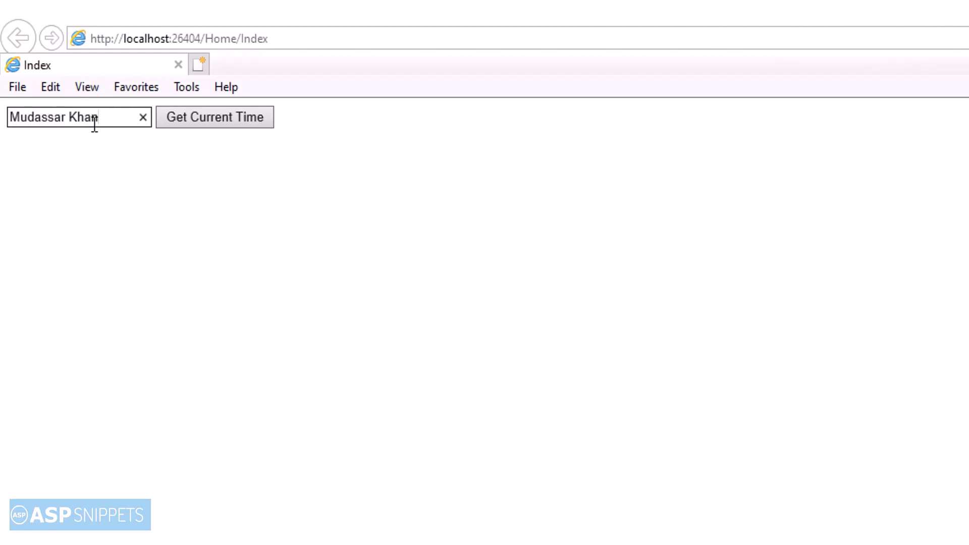
click(214, 117)
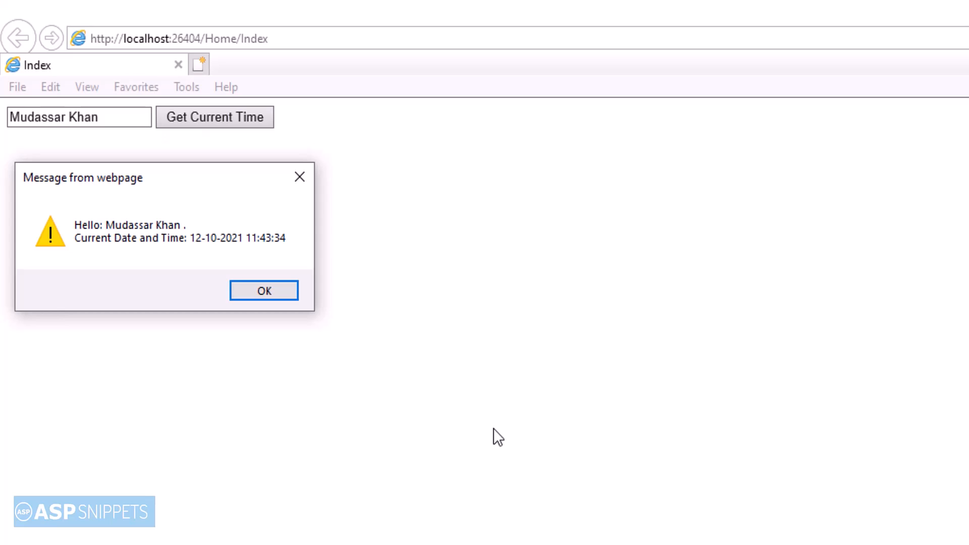